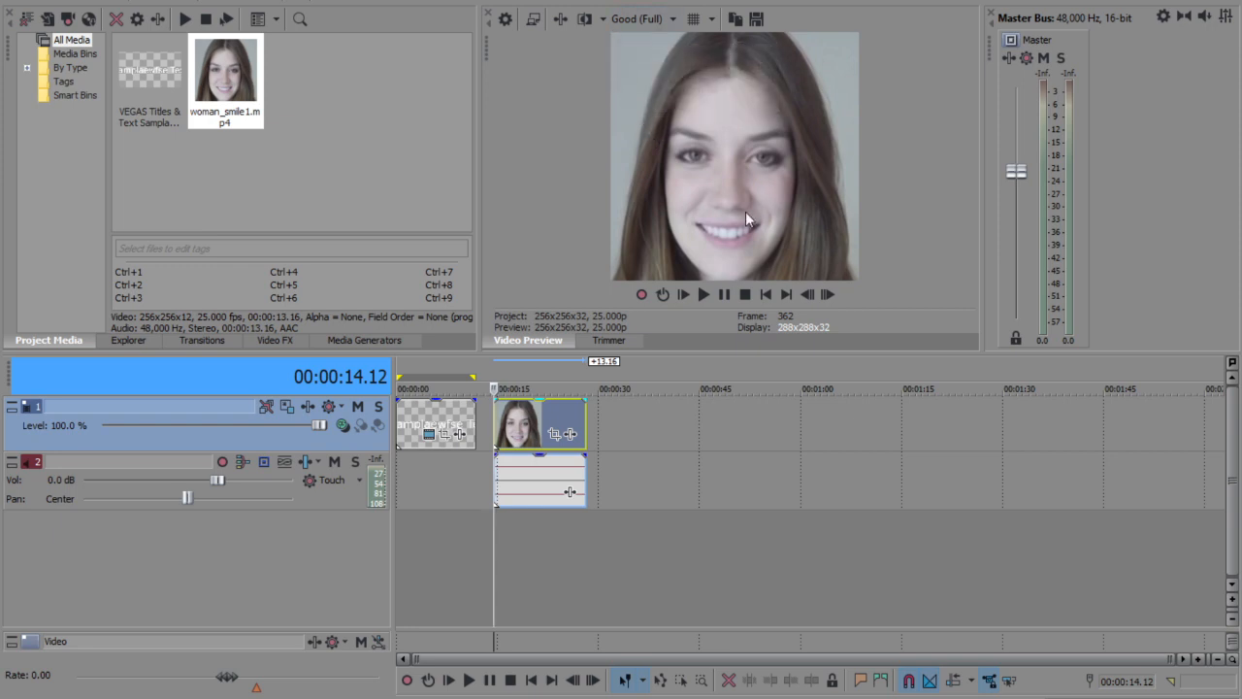
mouse_move(613, 41)
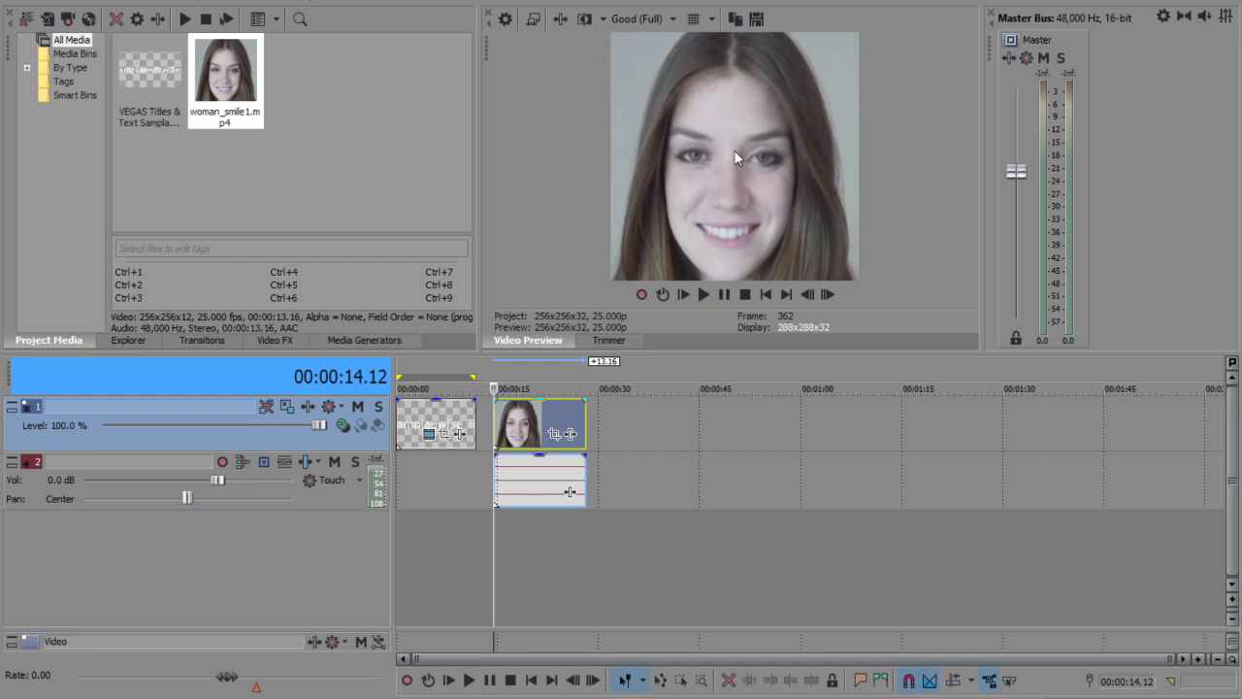
- Bring up VEGAS Pro's Render As dialog listing the deepfakeconnet template
right_click(536, 422)
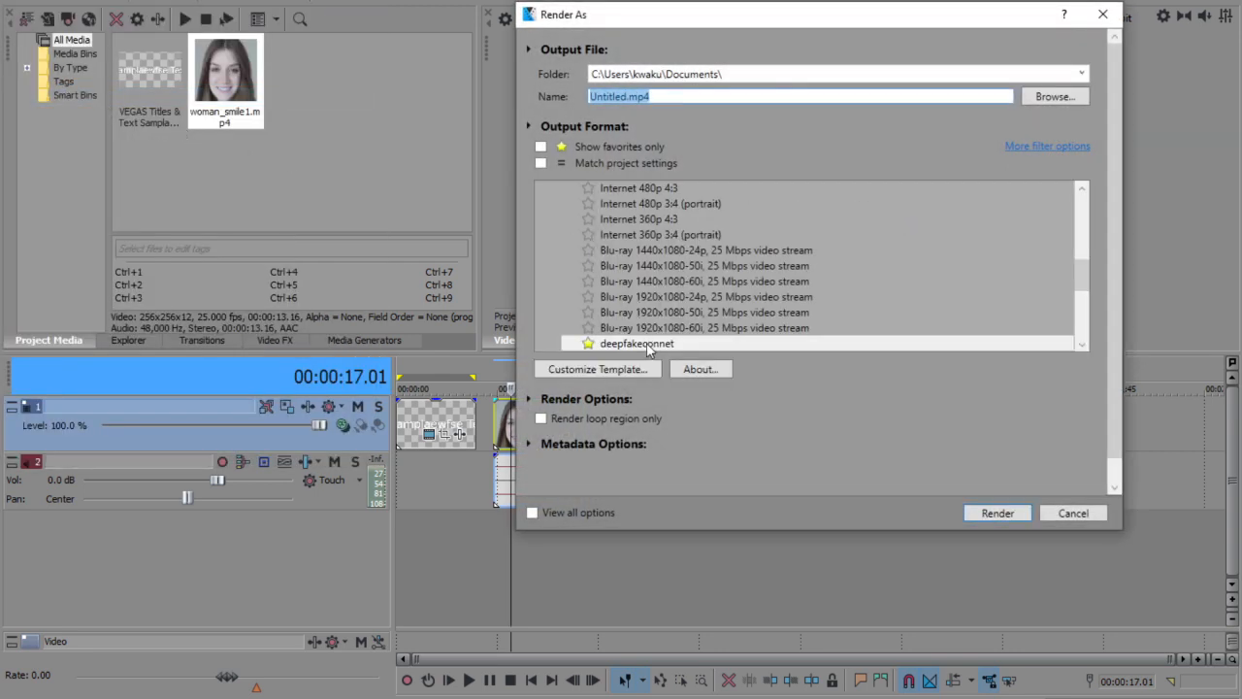
- Open deepfakeconnet's custom settings: 256×256 frames, 25.97 fps, 2 Mbps constant bit rate
click(596, 369)
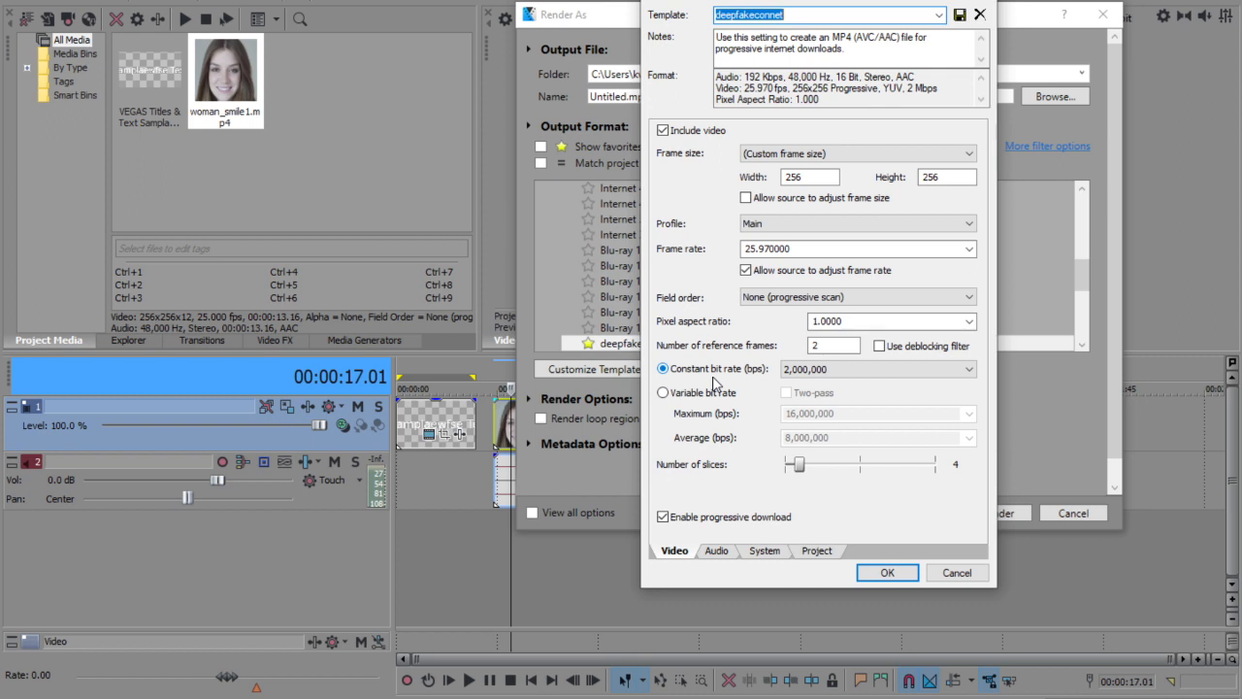
mouse_move(782, 350)
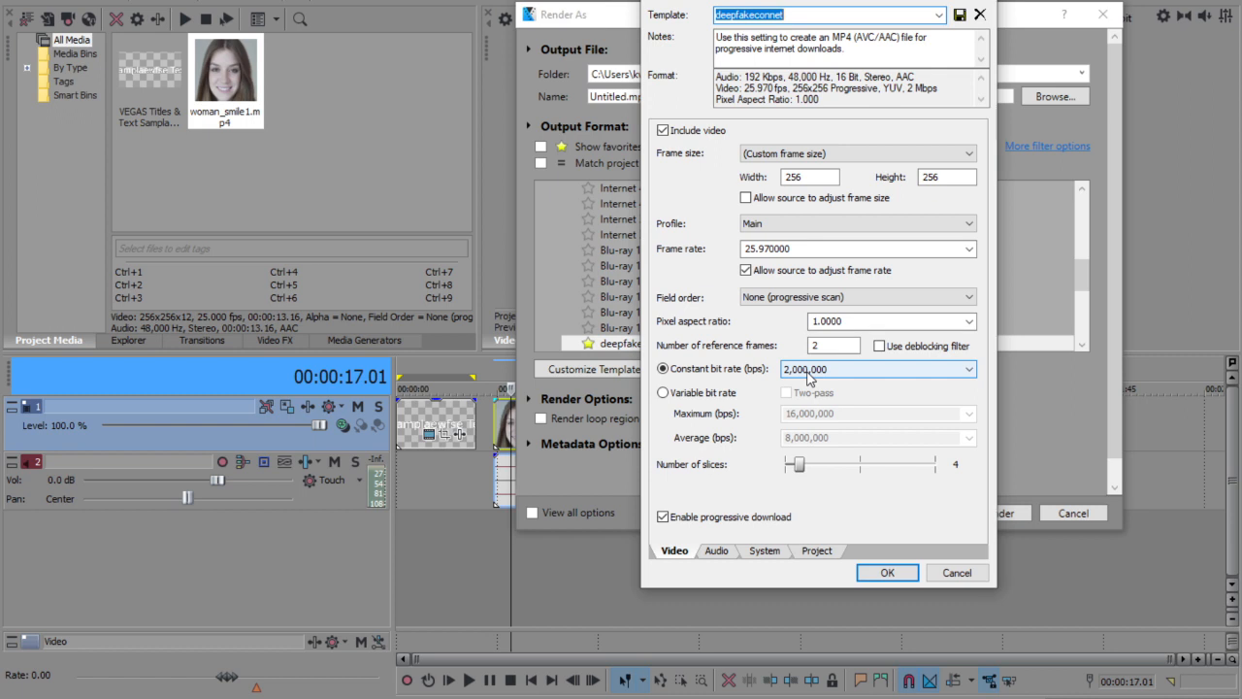
mouse_move(787, 378)
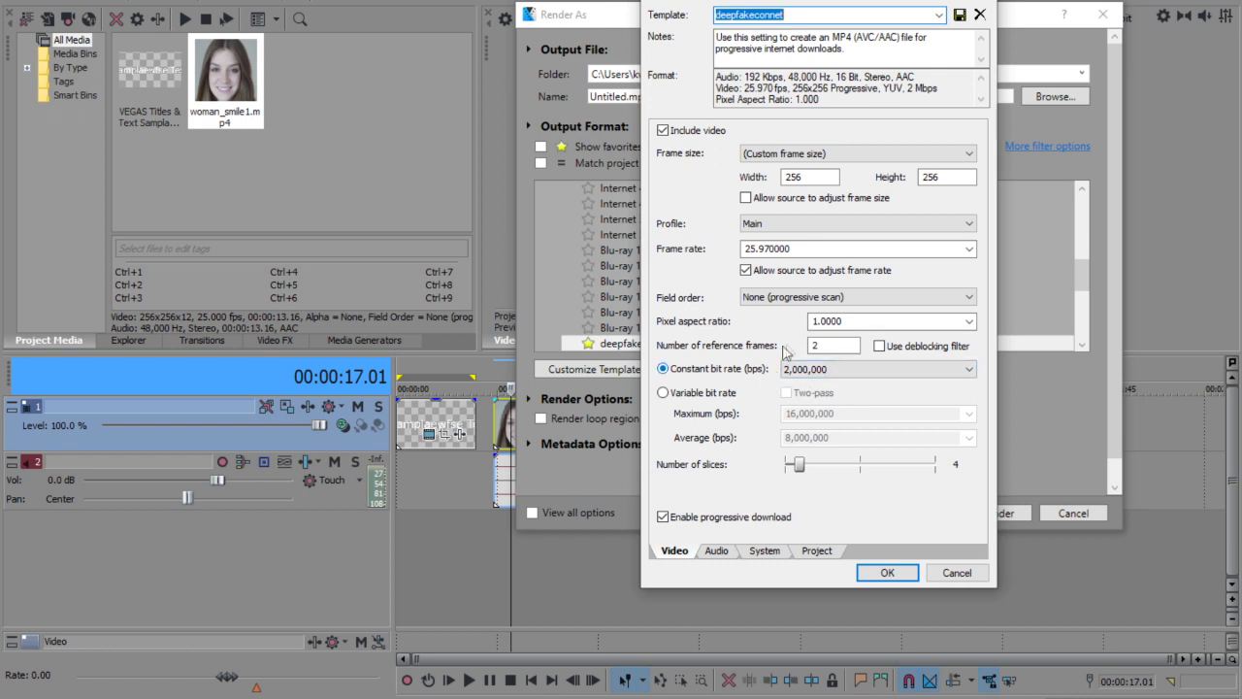
mouse_move(791, 349)
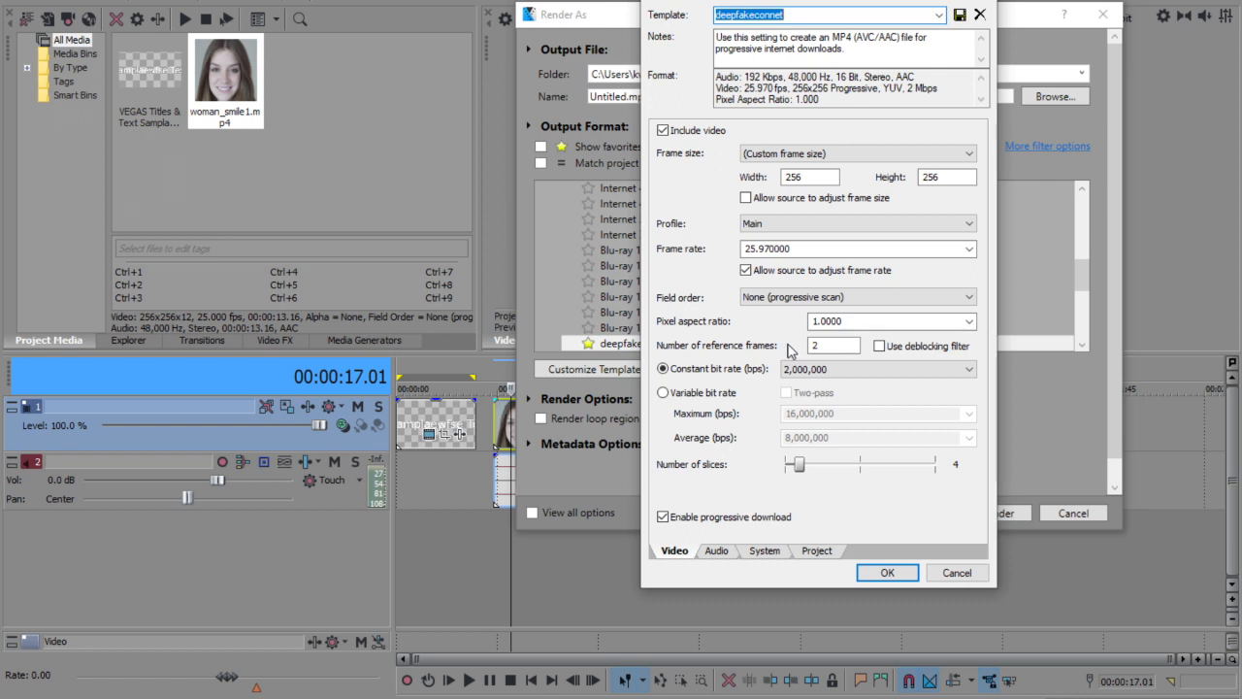
mouse_move(750, 383)
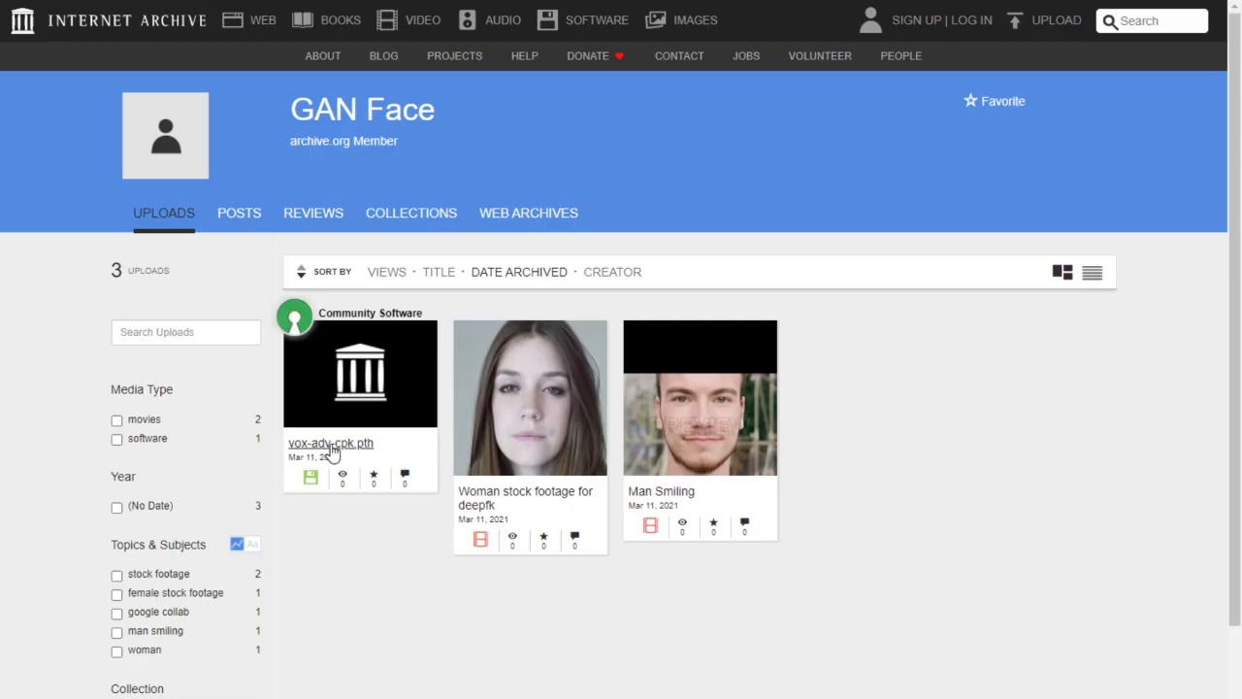
mouse_move(430, 448)
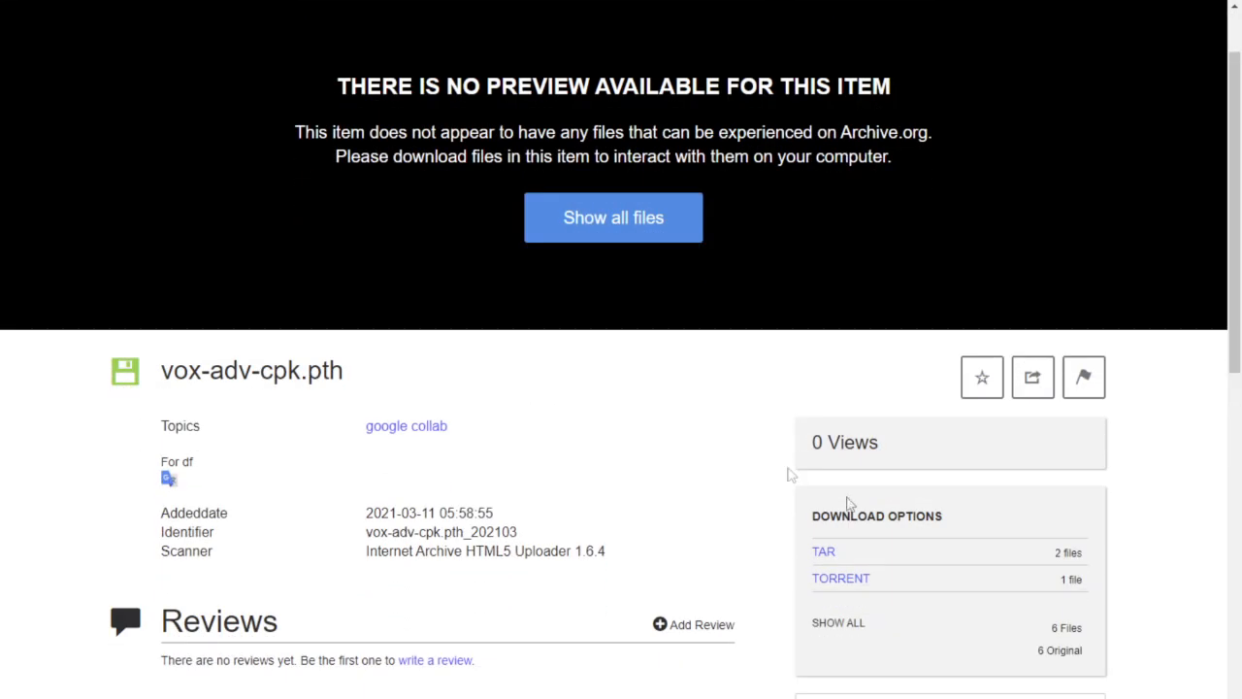
mouse_move(177, 397)
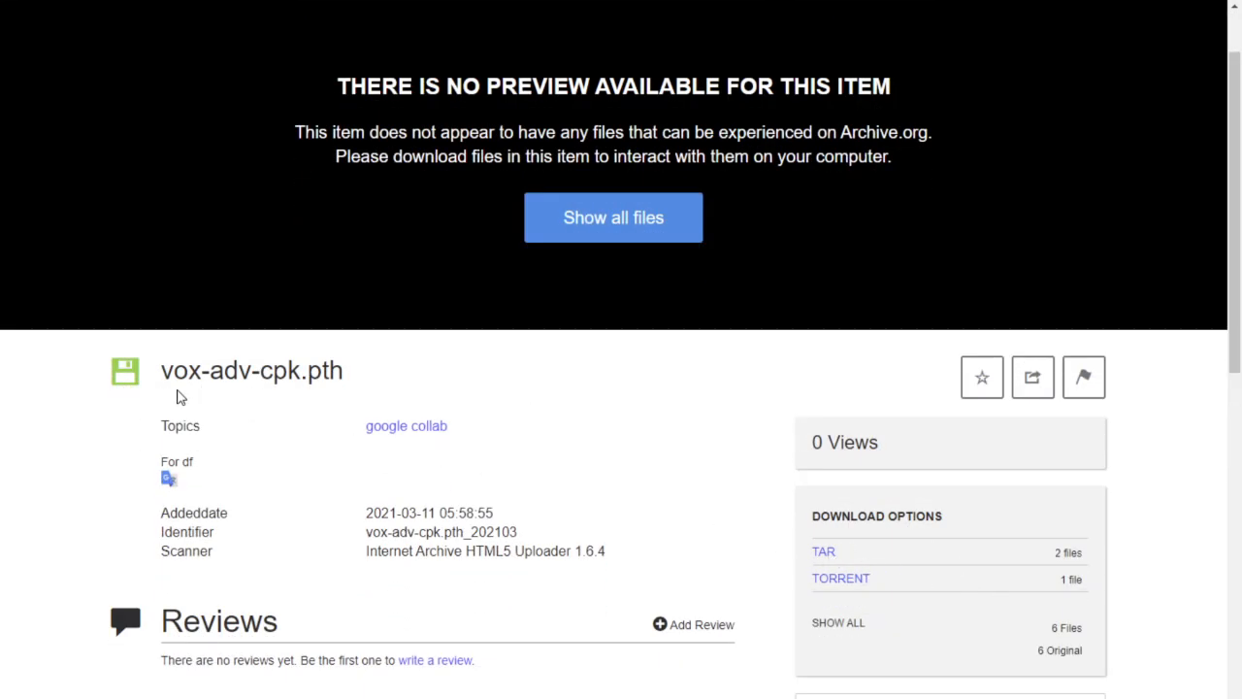
mouse_move(237, 384)
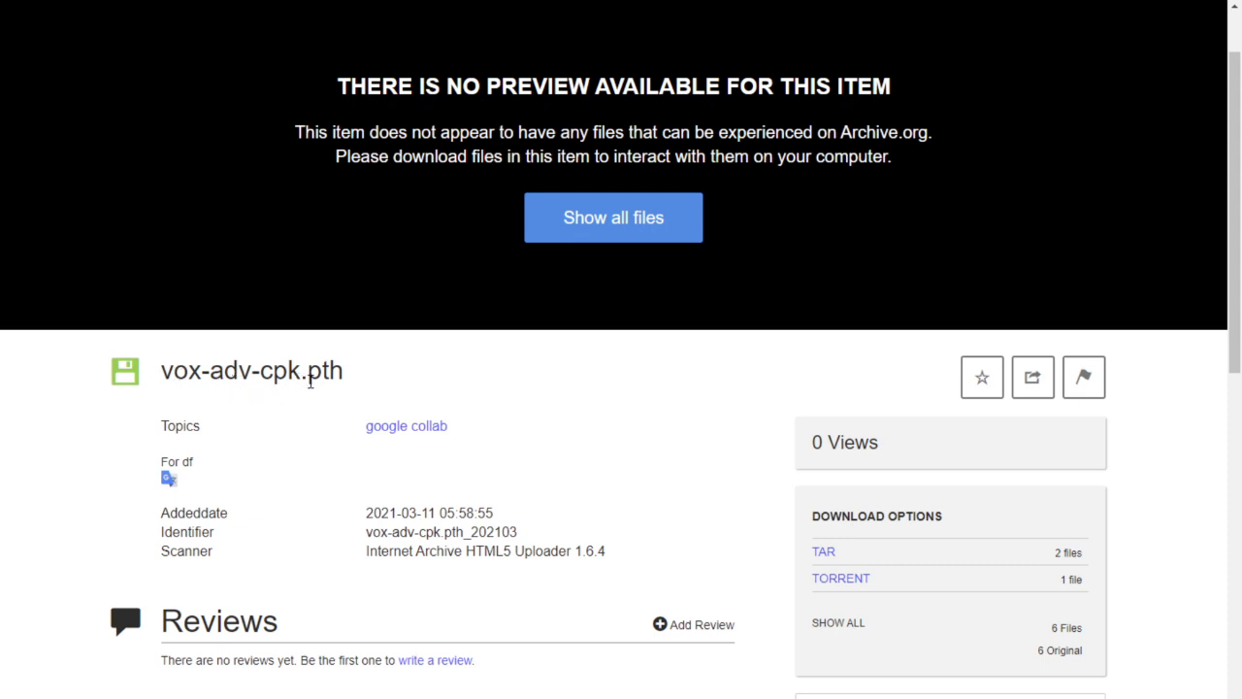
mouse_move(325, 381)
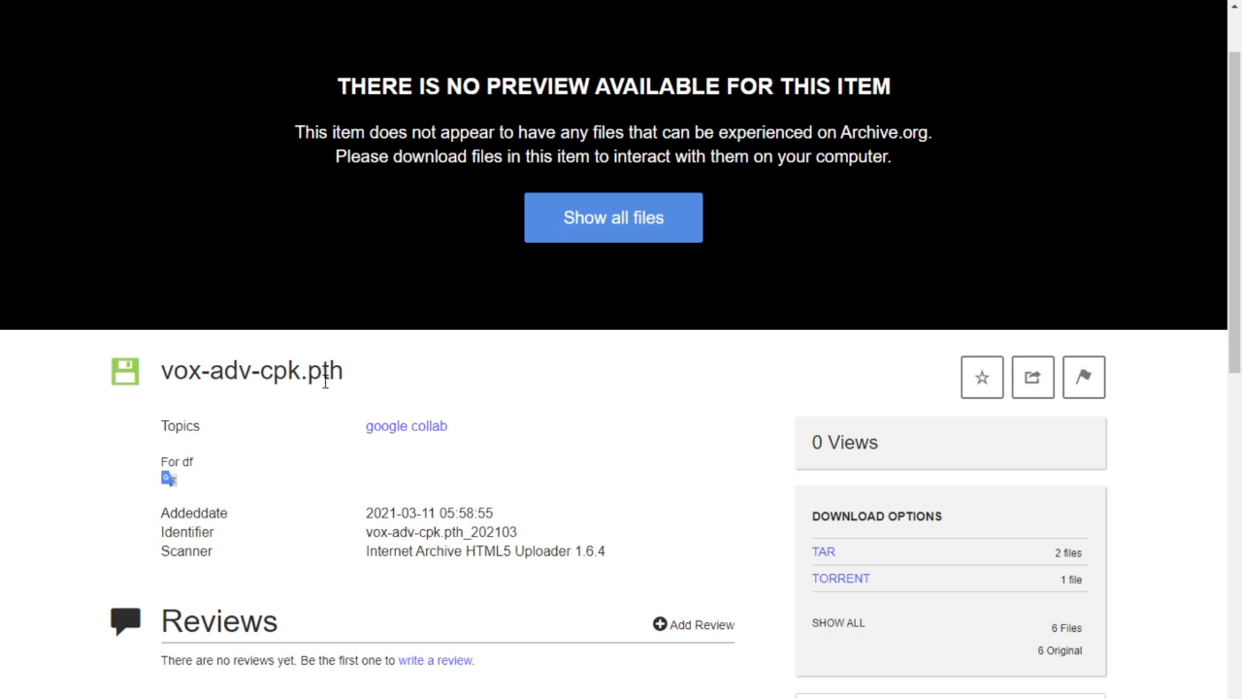
- Scroll the vox-adv-cpk.pth item page down to its TAR and torrent Download Options
scroll(down, 3)
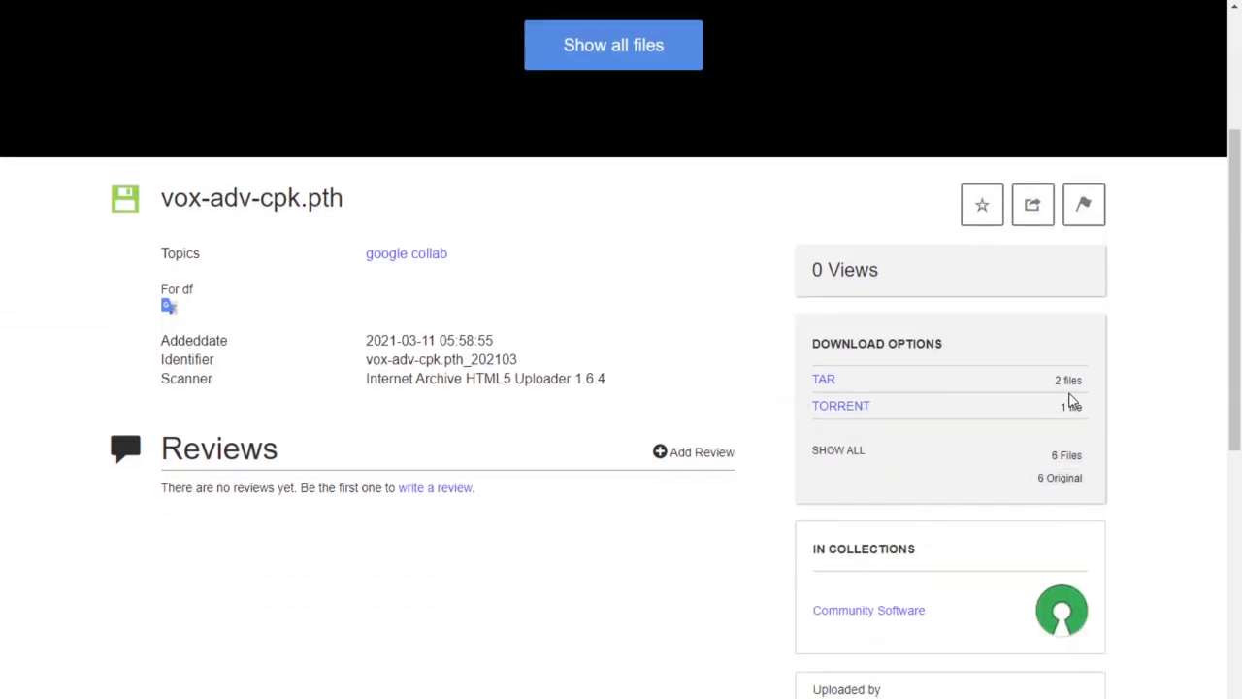
mouse_move(811, 366)
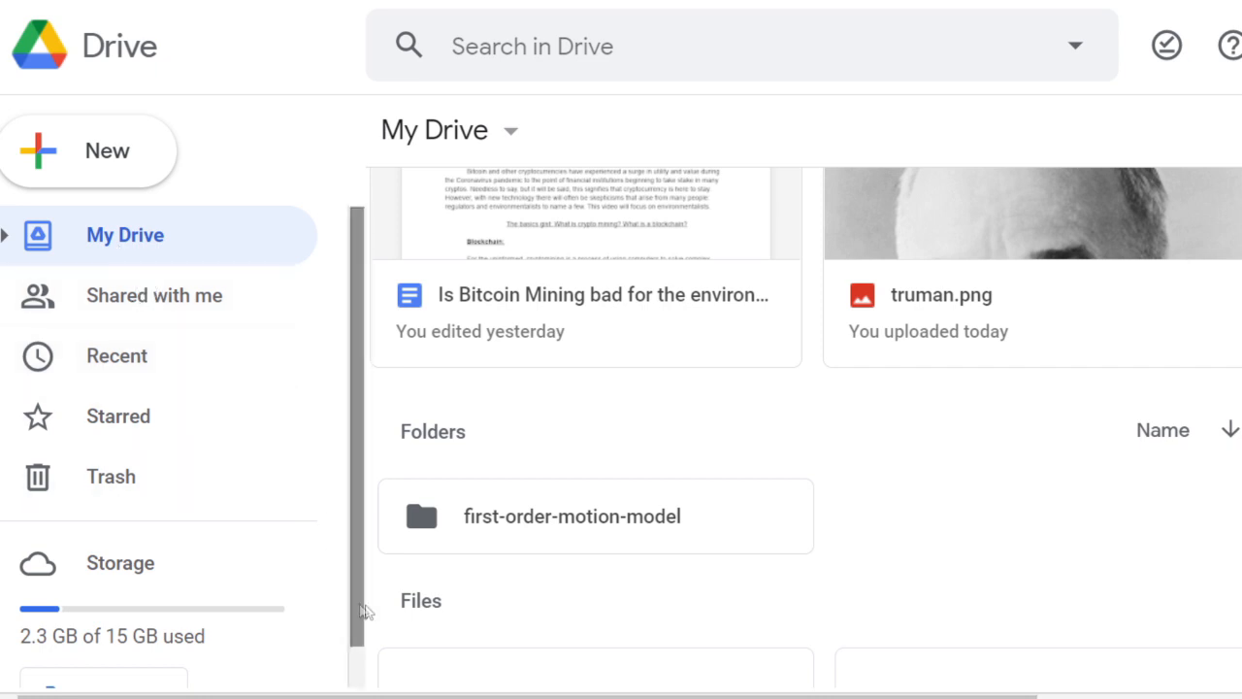
click(87, 151)
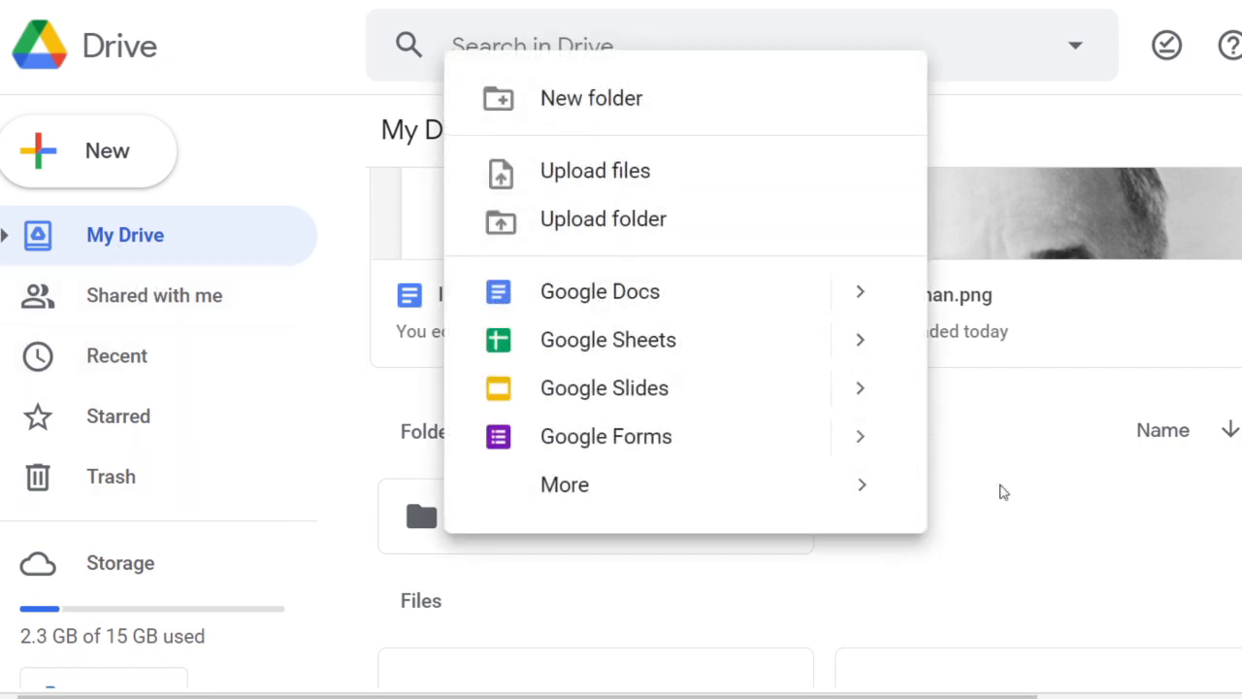
click(1005, 492)
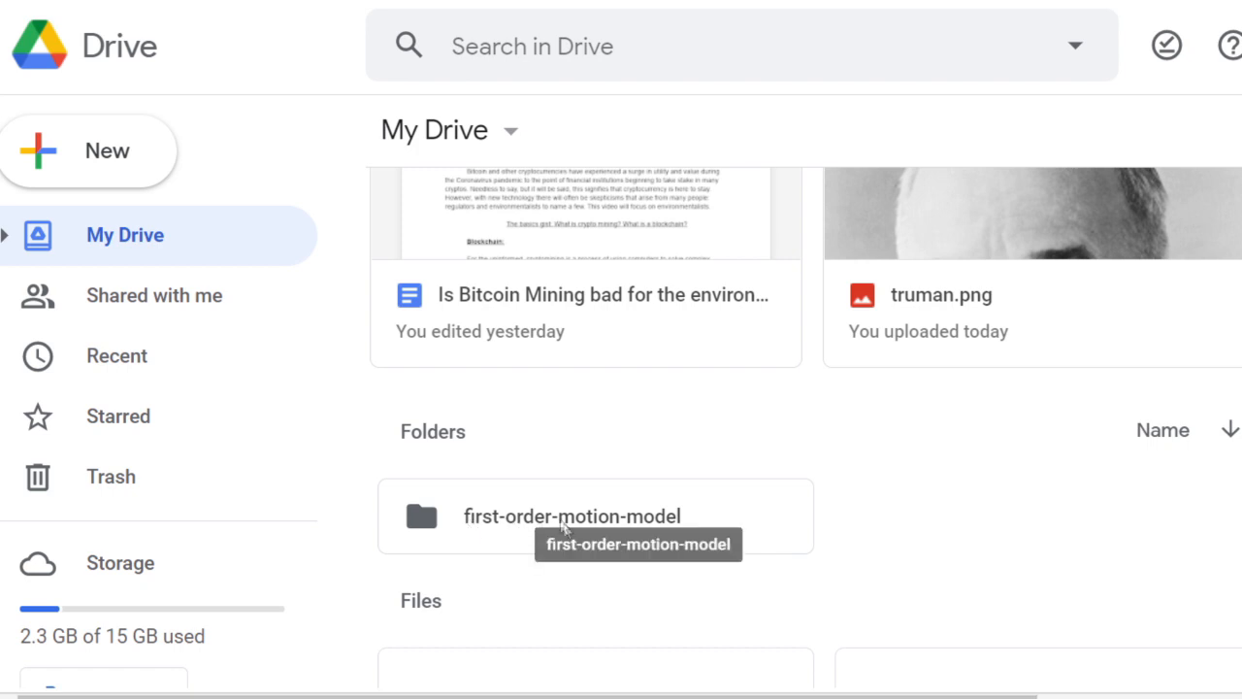
mouse_move(651, 529)
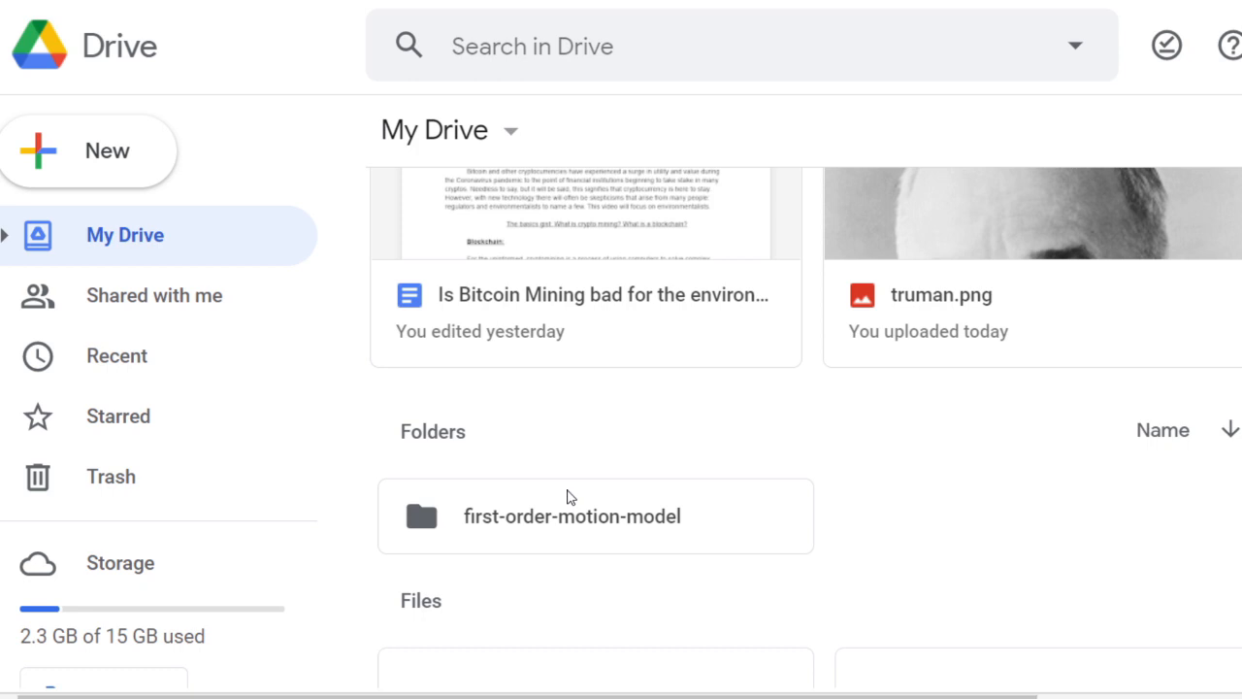
mouse_move(559, 518)
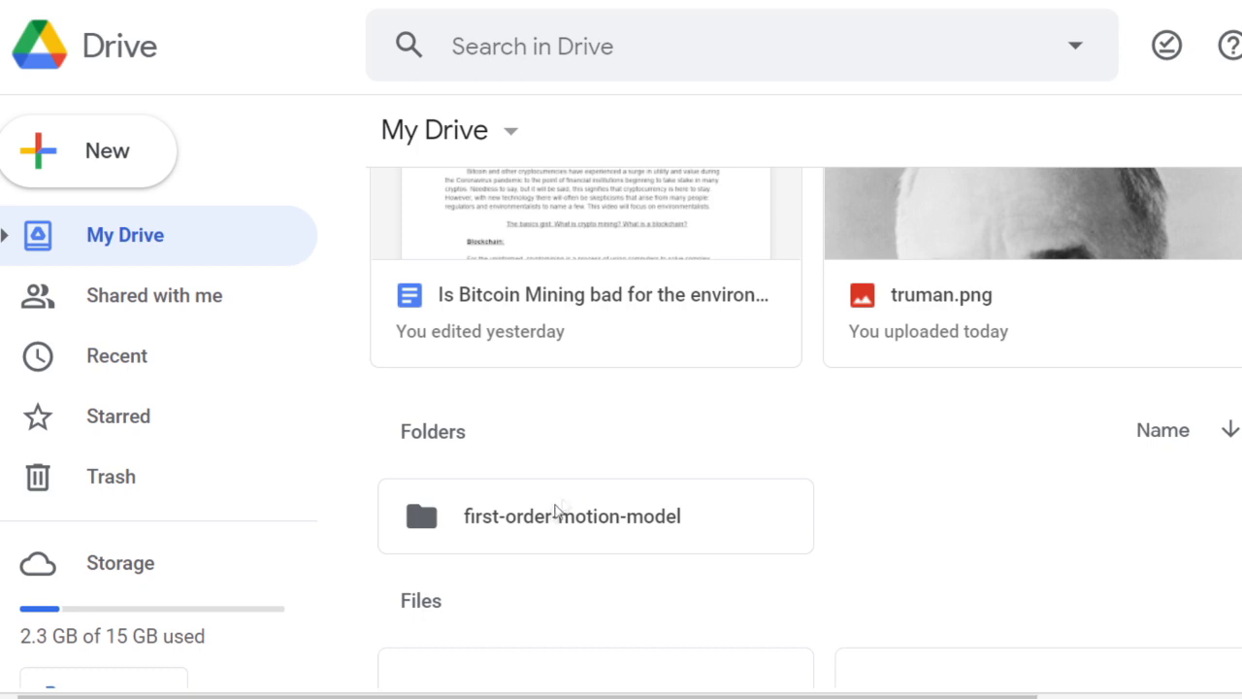
click(572, 517)
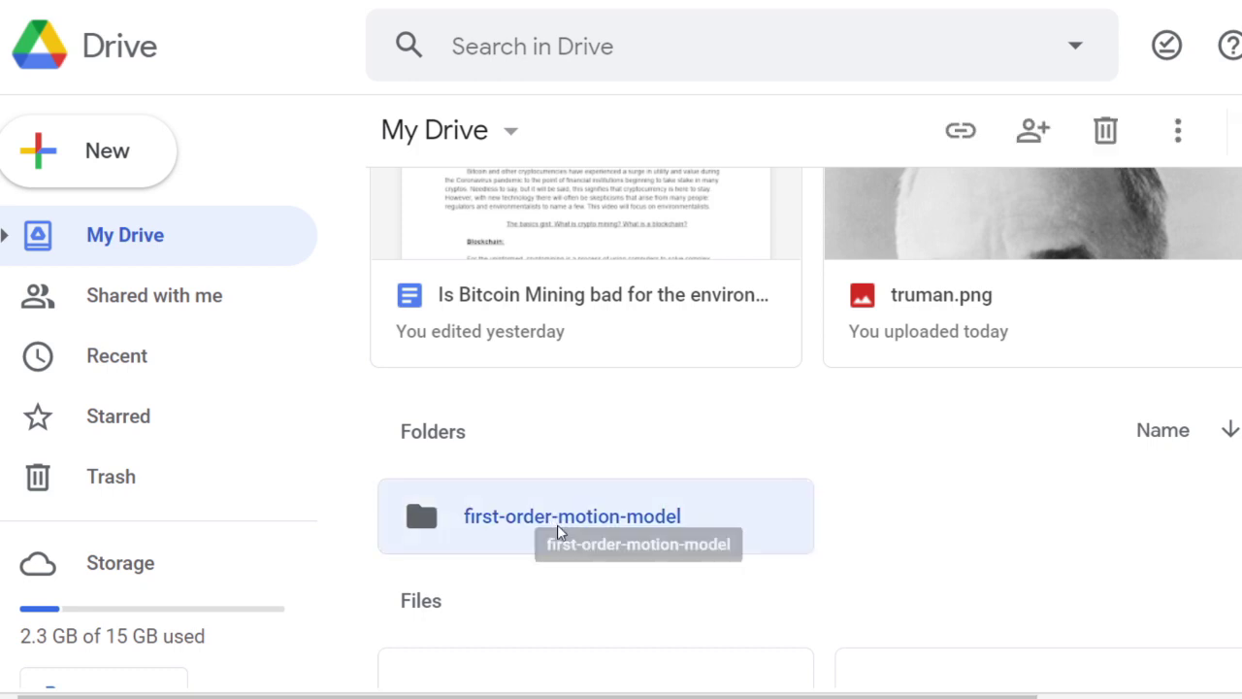
- Open My Drive's first-order-motion-model folder with the vox-cpk archives and truman.png
double_click(570, 516)
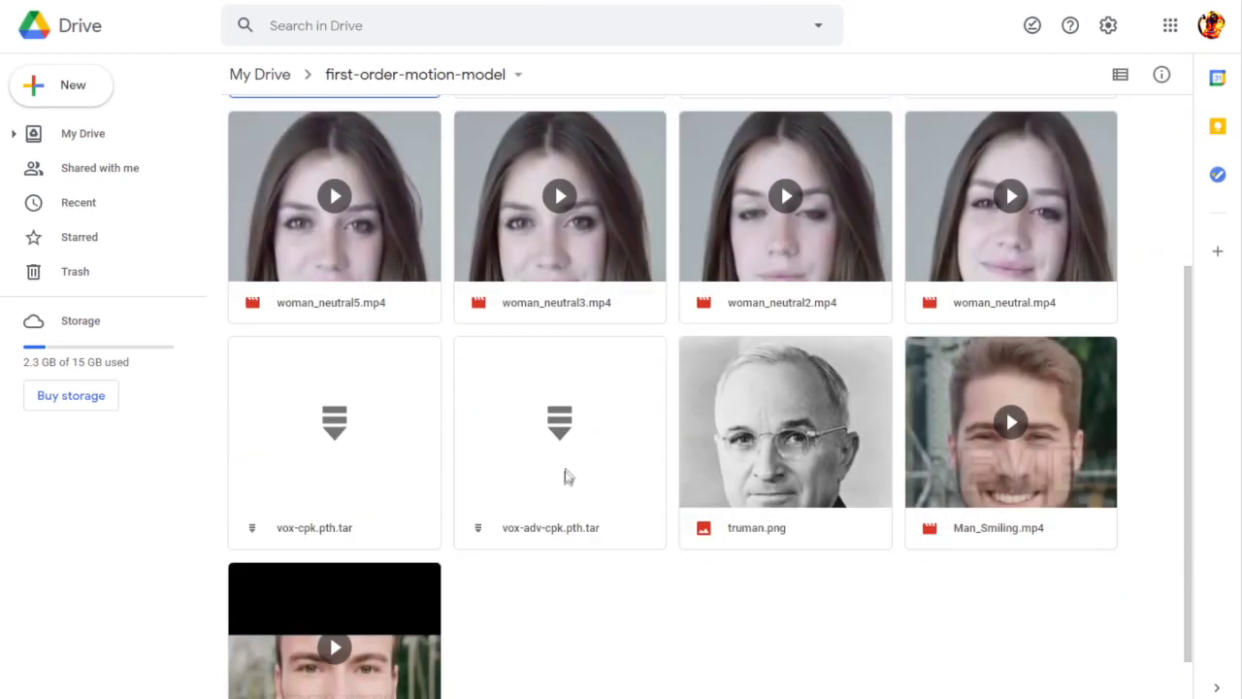
mouse_move(706, 57)
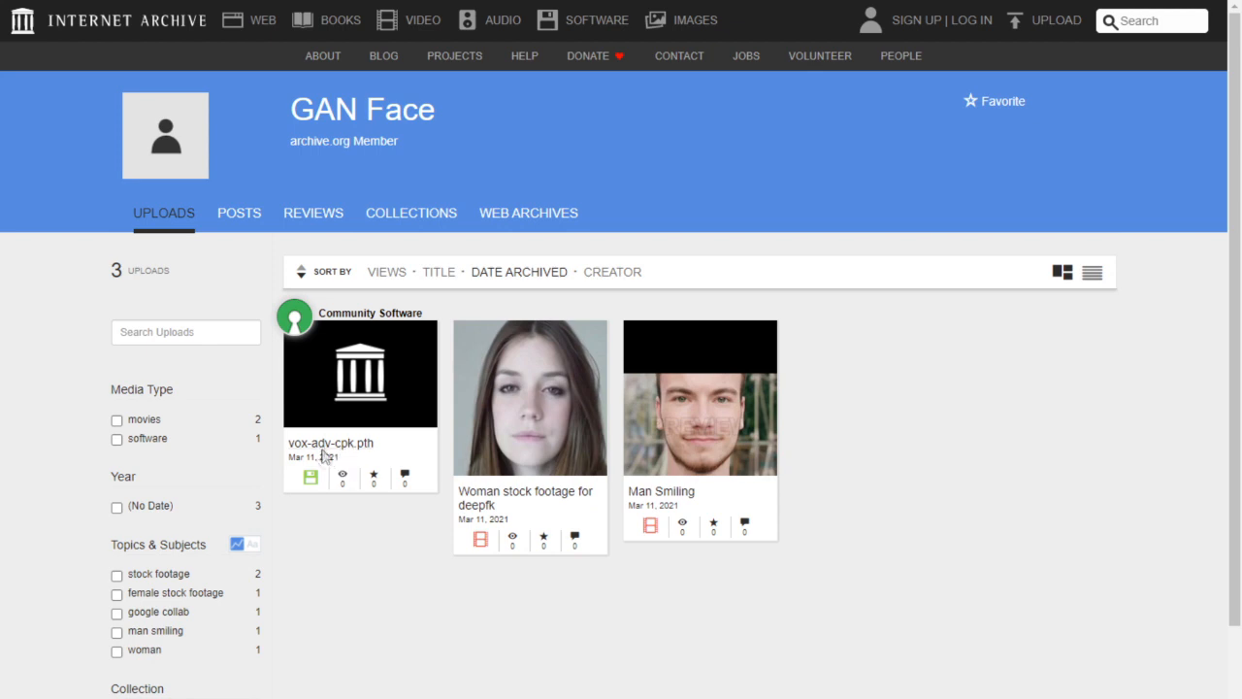
mouse_move(374, 462)
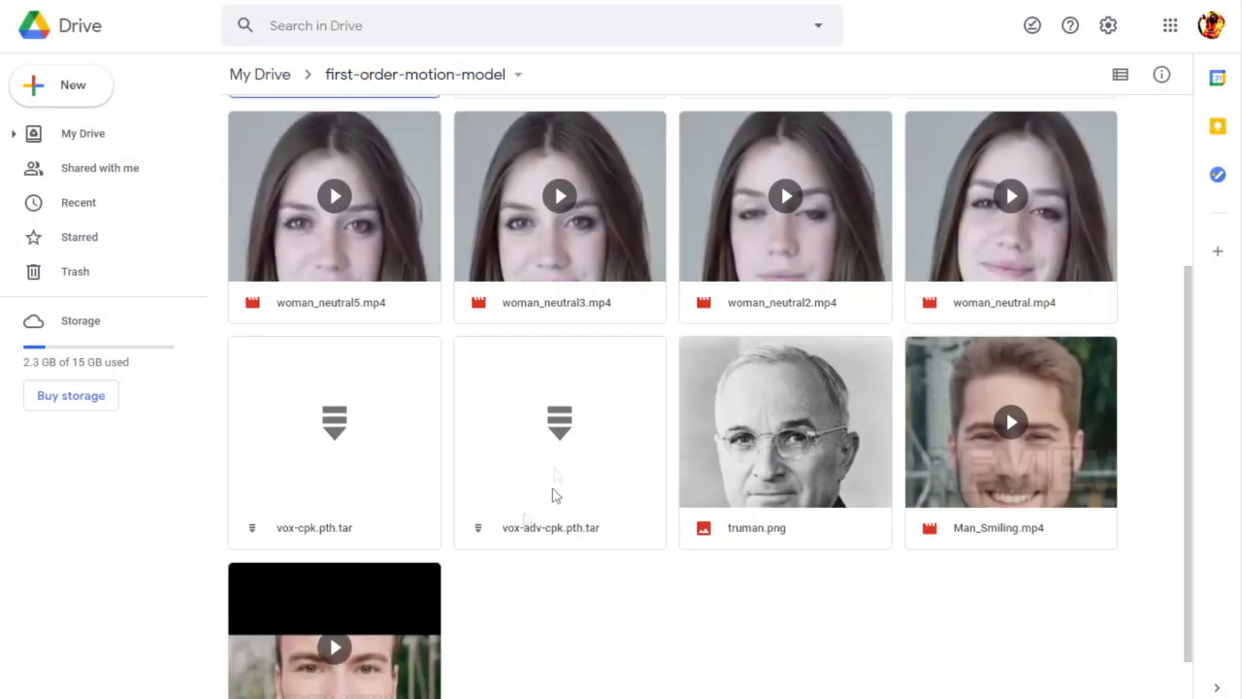
mouse_move(394, 68)
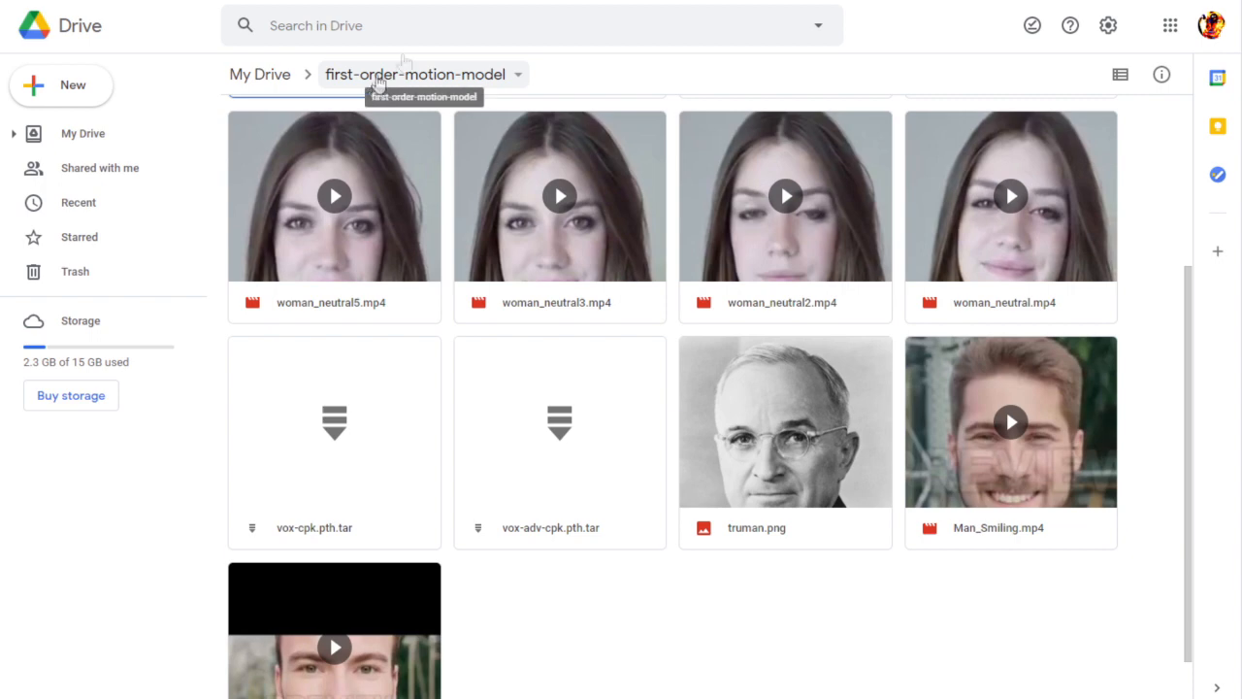
mouse_move(483, 135)
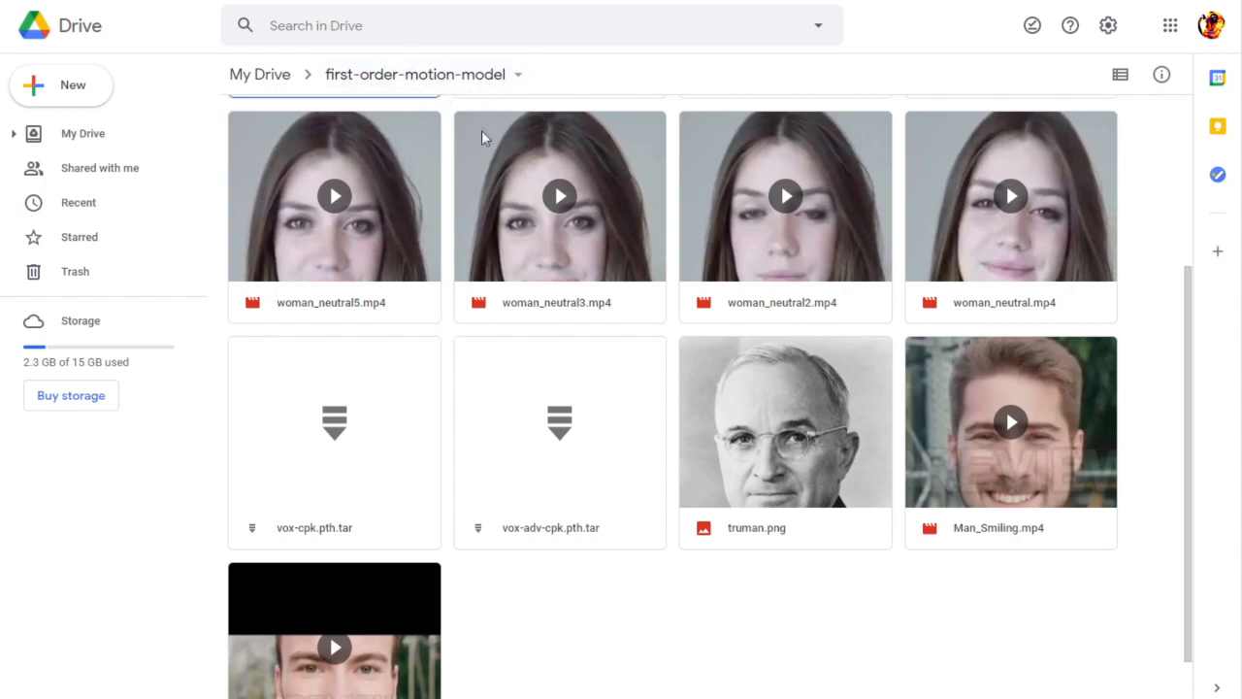
mouse_move(551, 528)
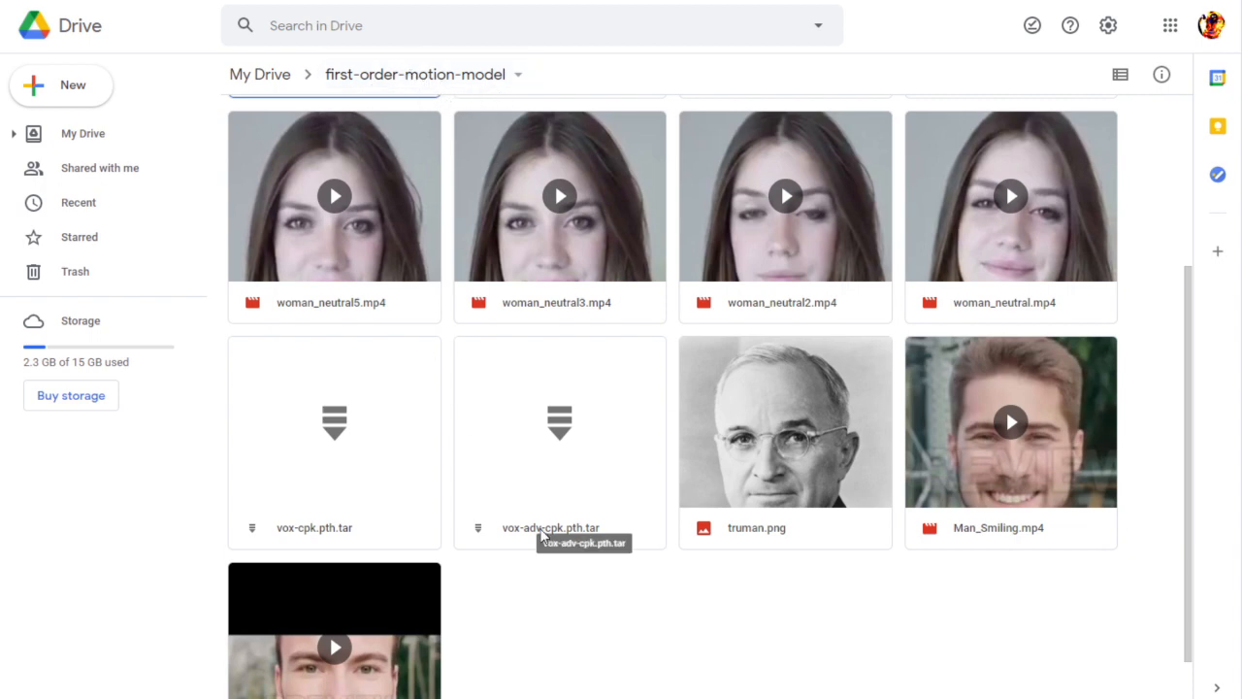
mouse_move(760, 453)
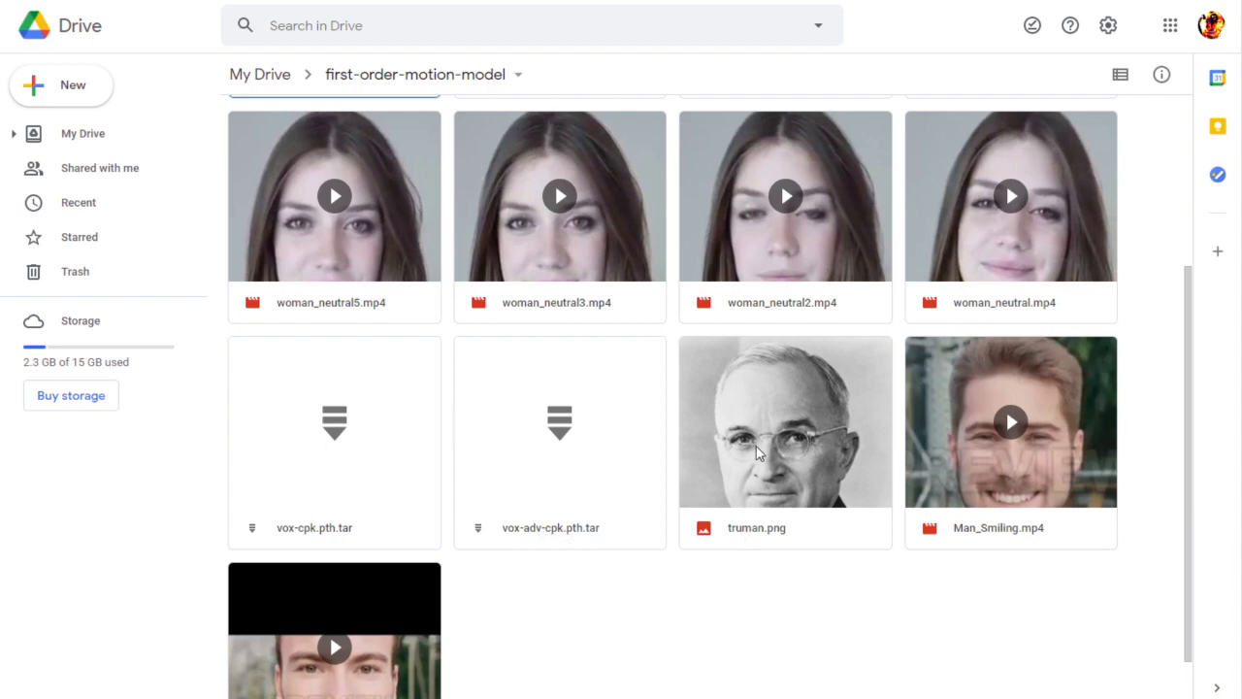
click(784, 439)
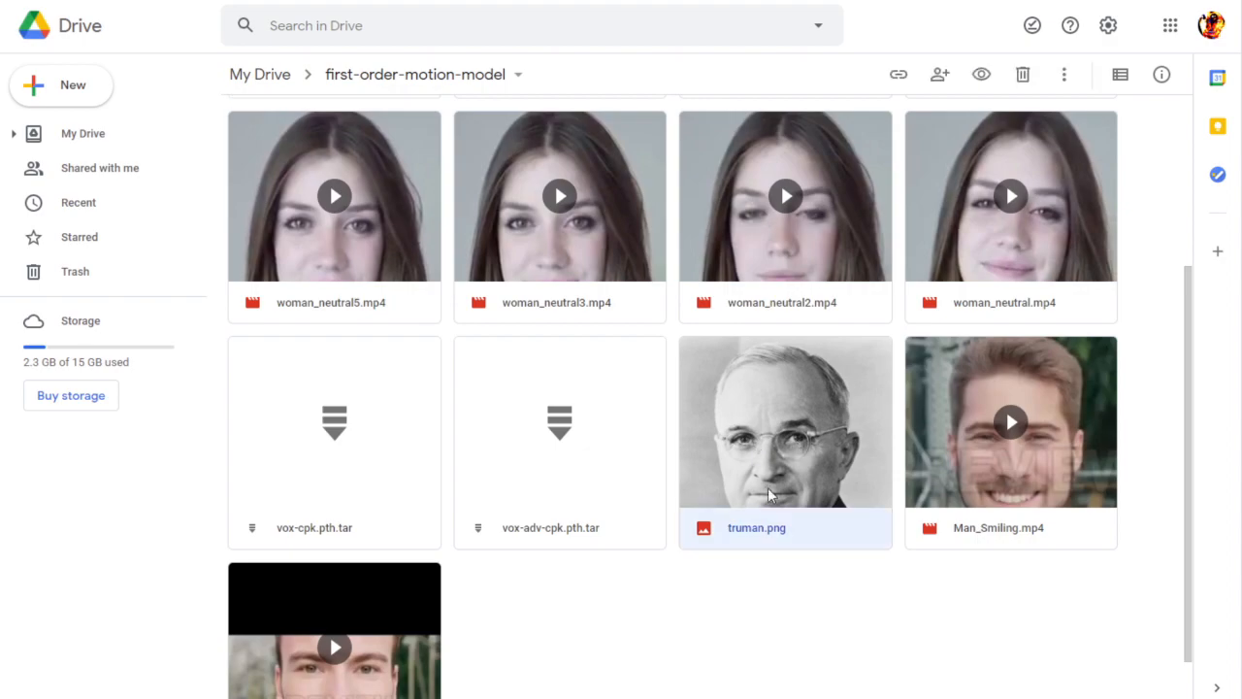
double_click(773, 423)
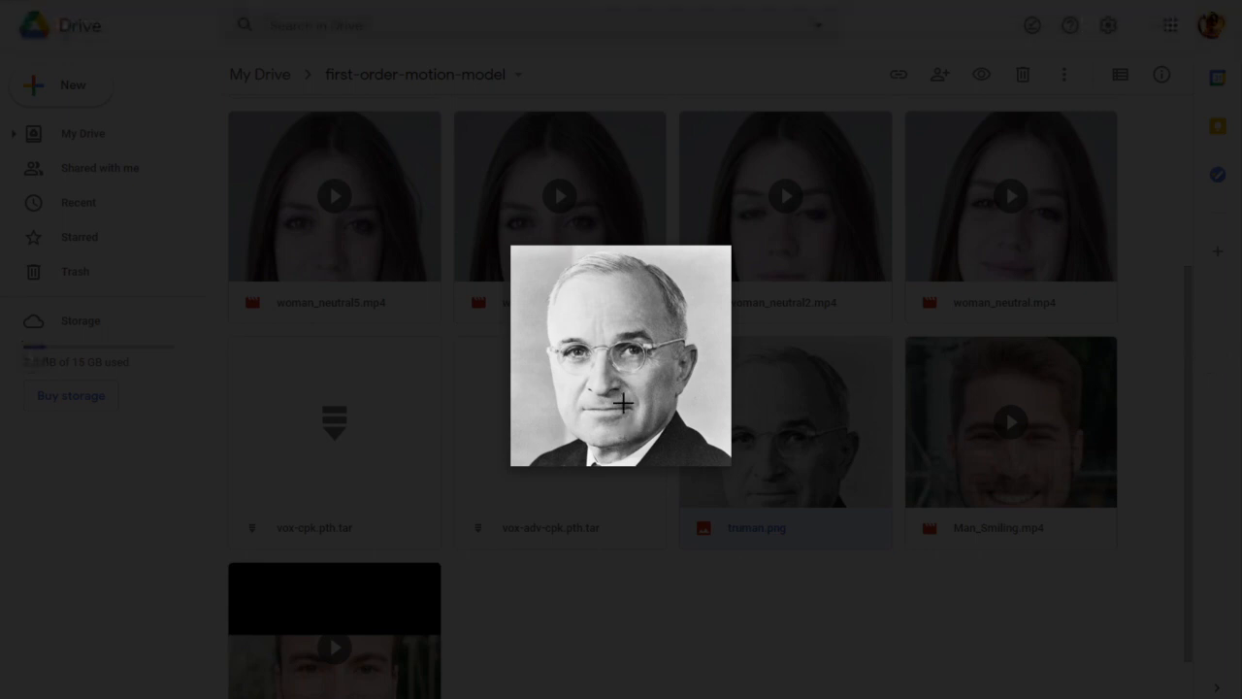
mouse_move(625, 337)
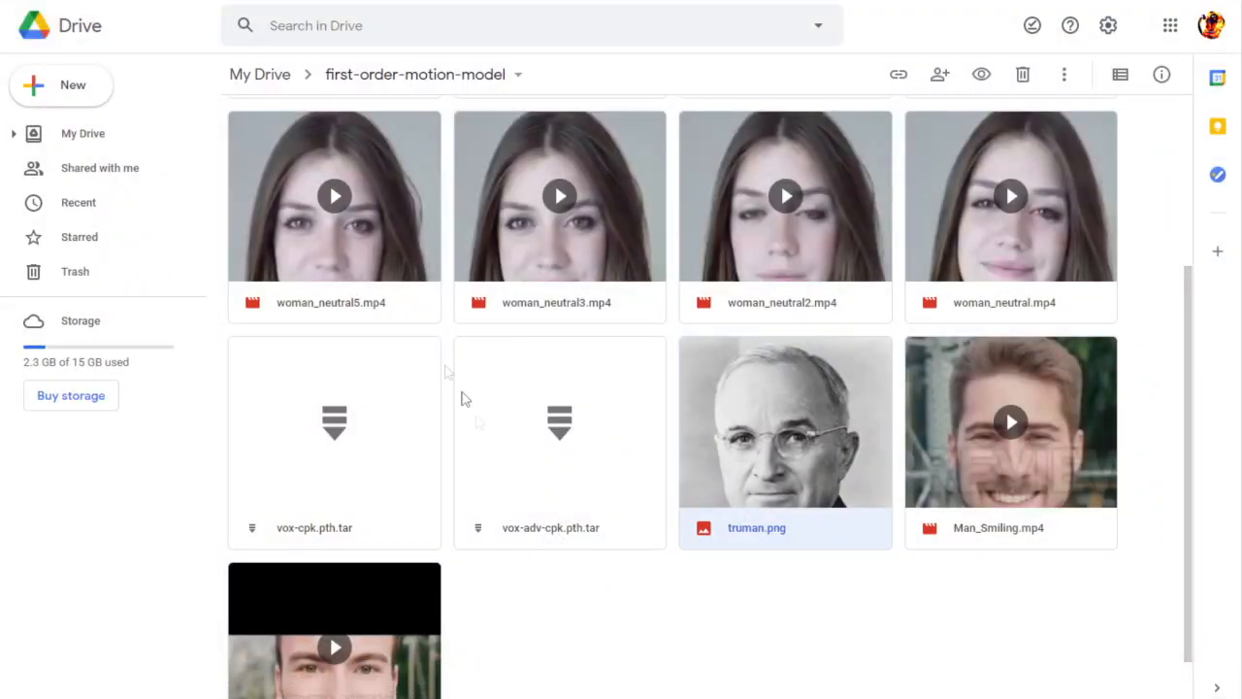
mouse_move(530, 271)
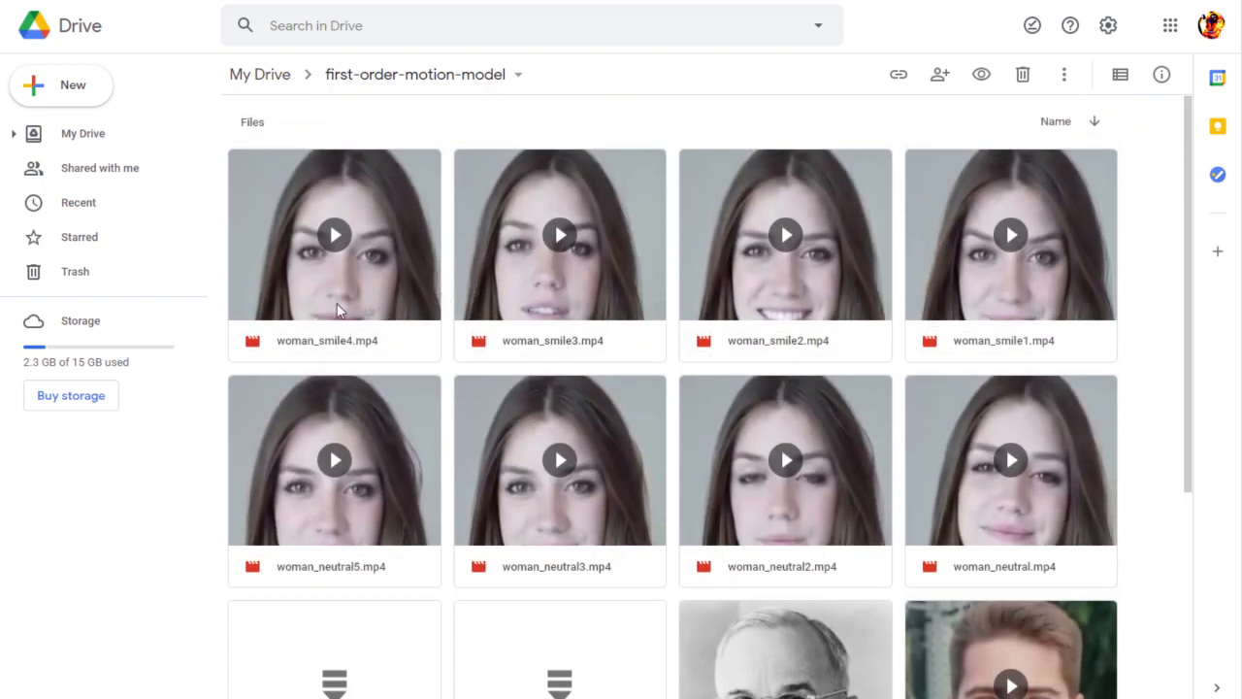
mouse_move(584, 549)
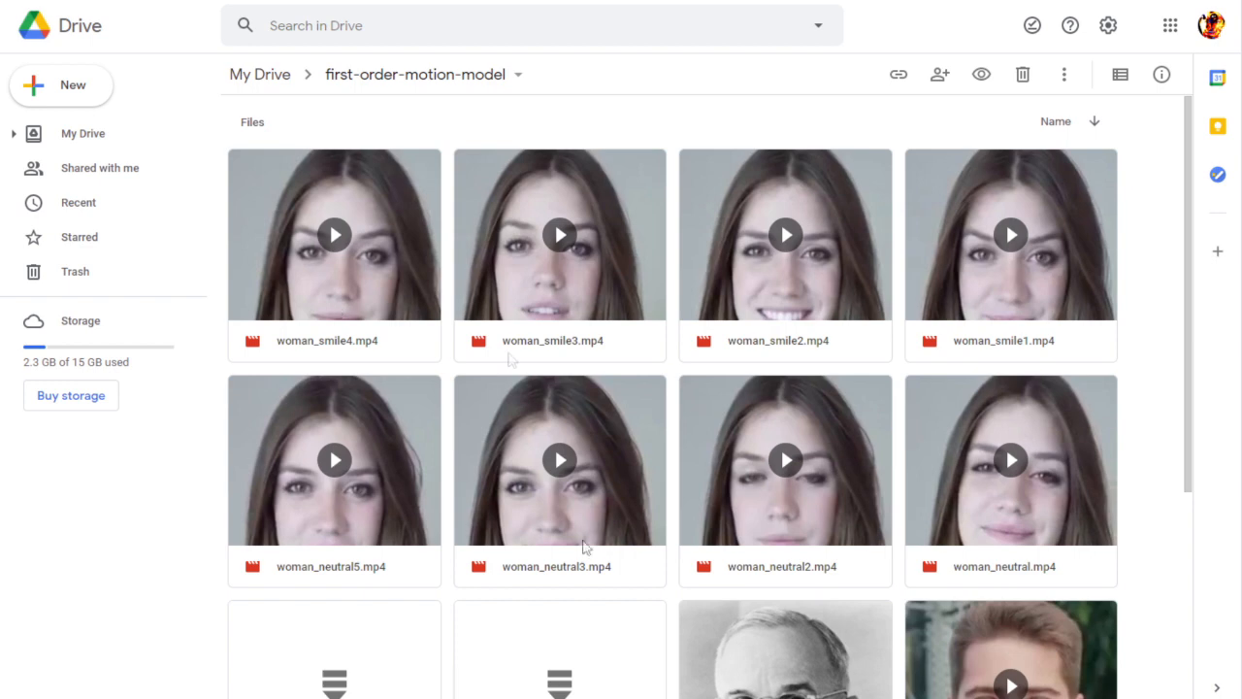
mouse_move(788, 299)
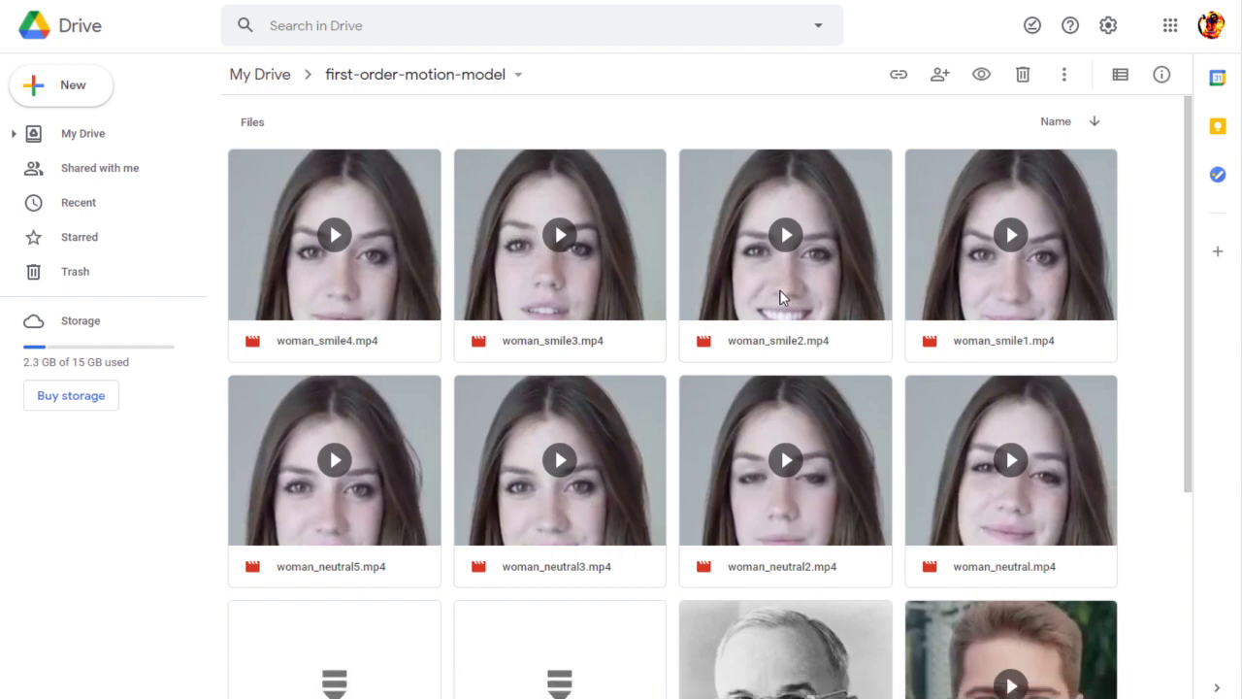
mouse_move(420, 225)
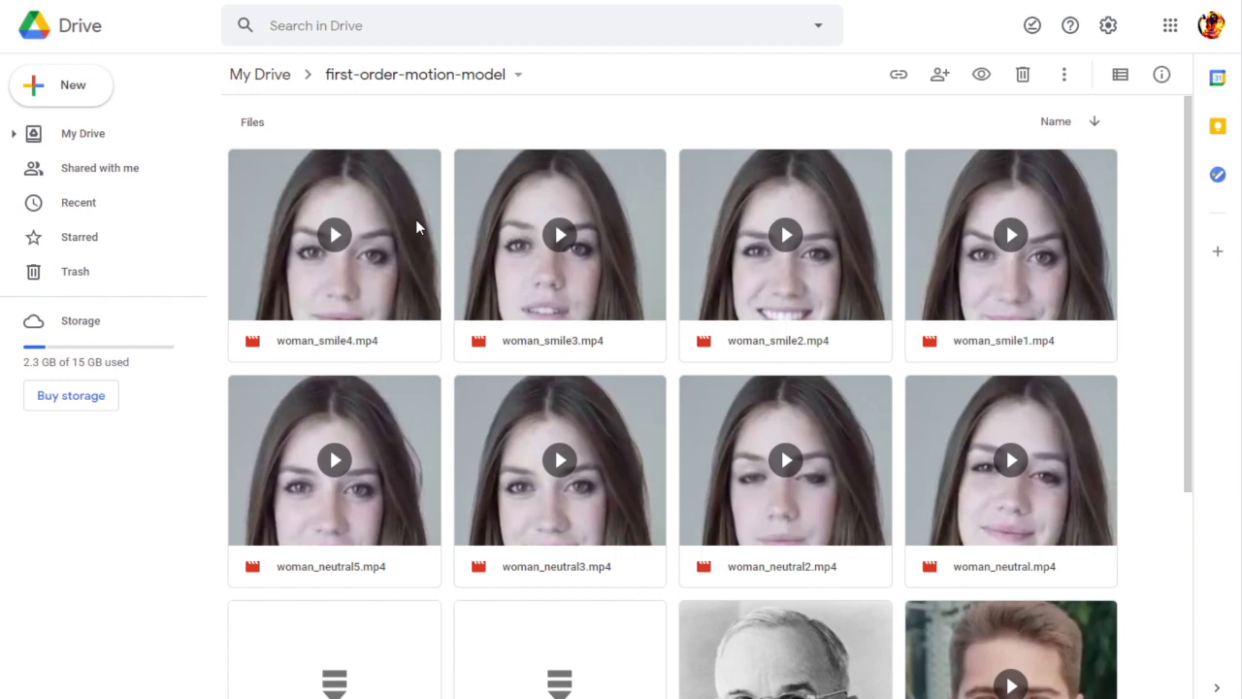
scroll(down, 3)
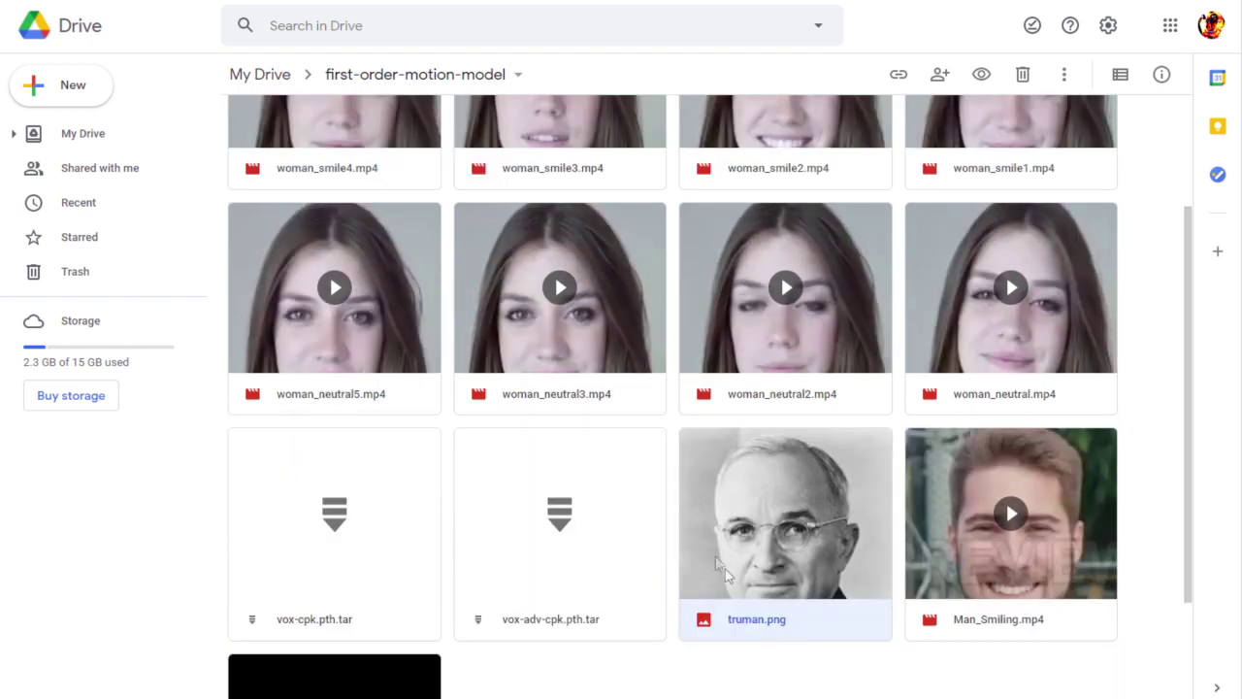
mouse_move(560, 356)
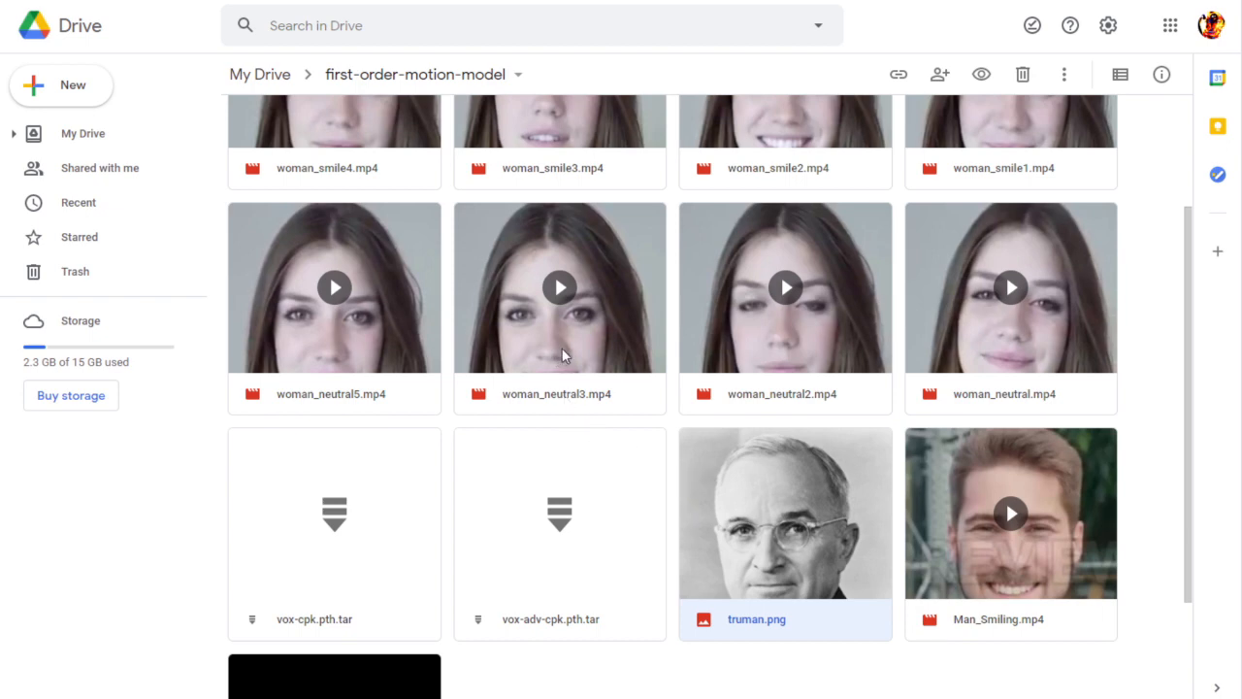
mouse_move(840, 546)
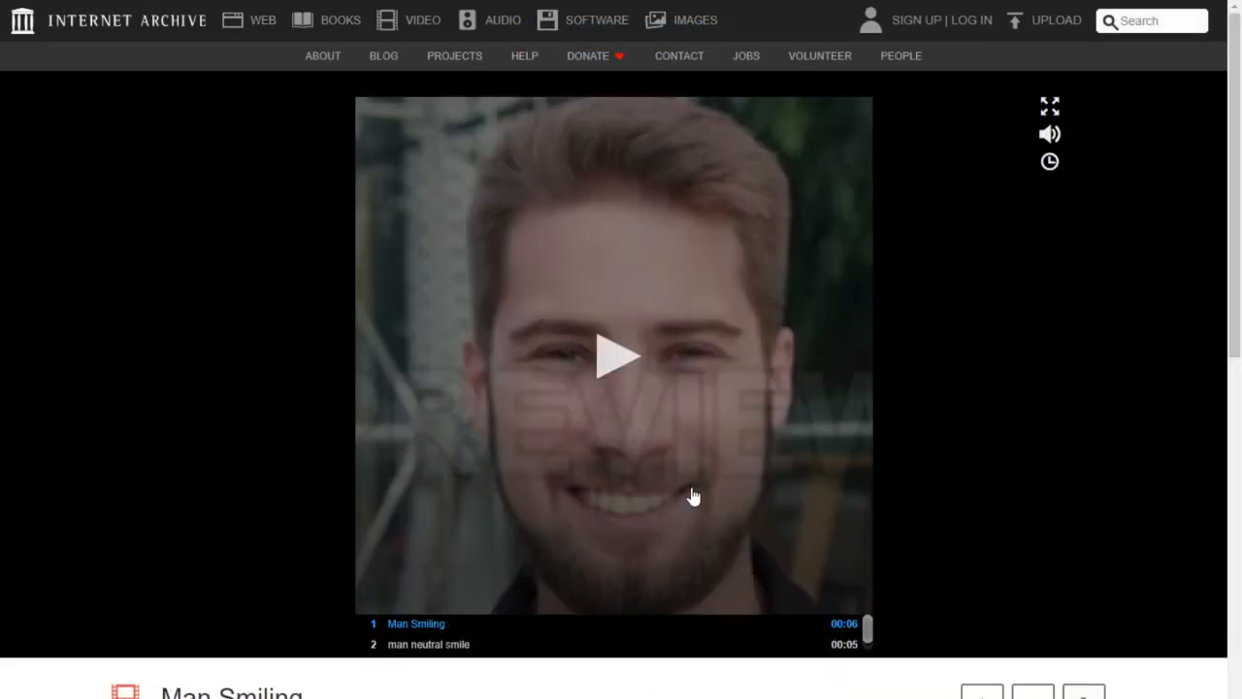
- Scroll down the first-order-motion-model folder and select truman.png
scroll(down, 3)
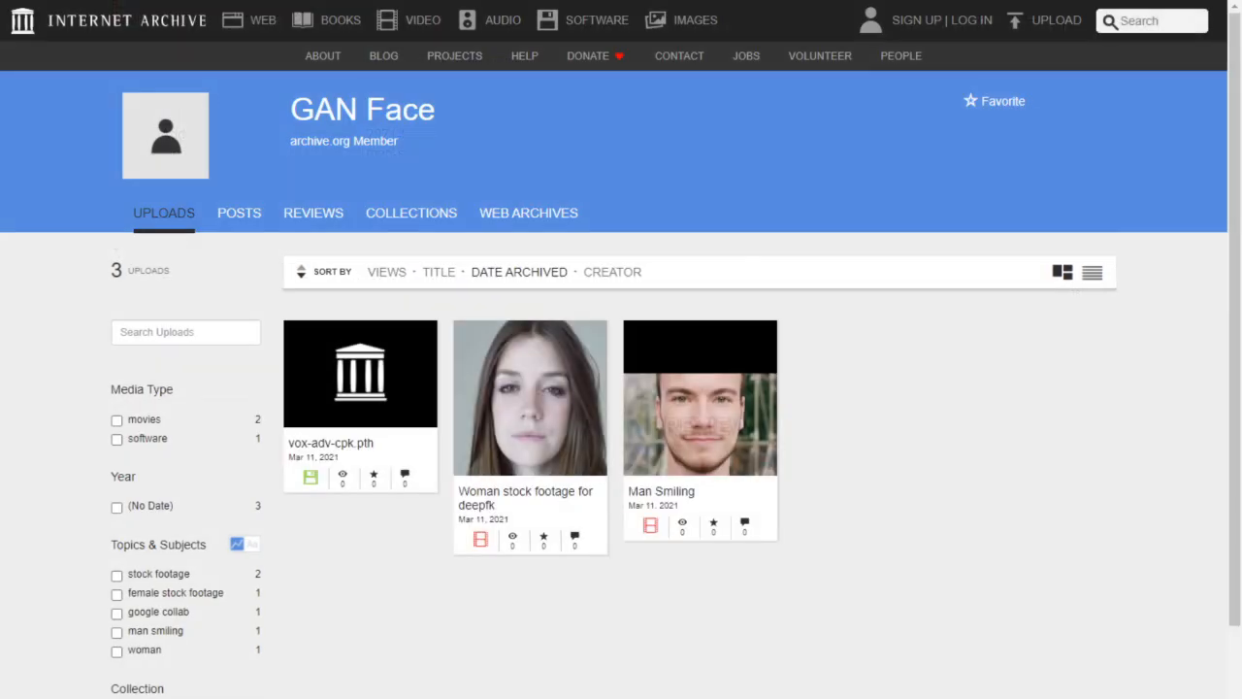
click(529, 397)
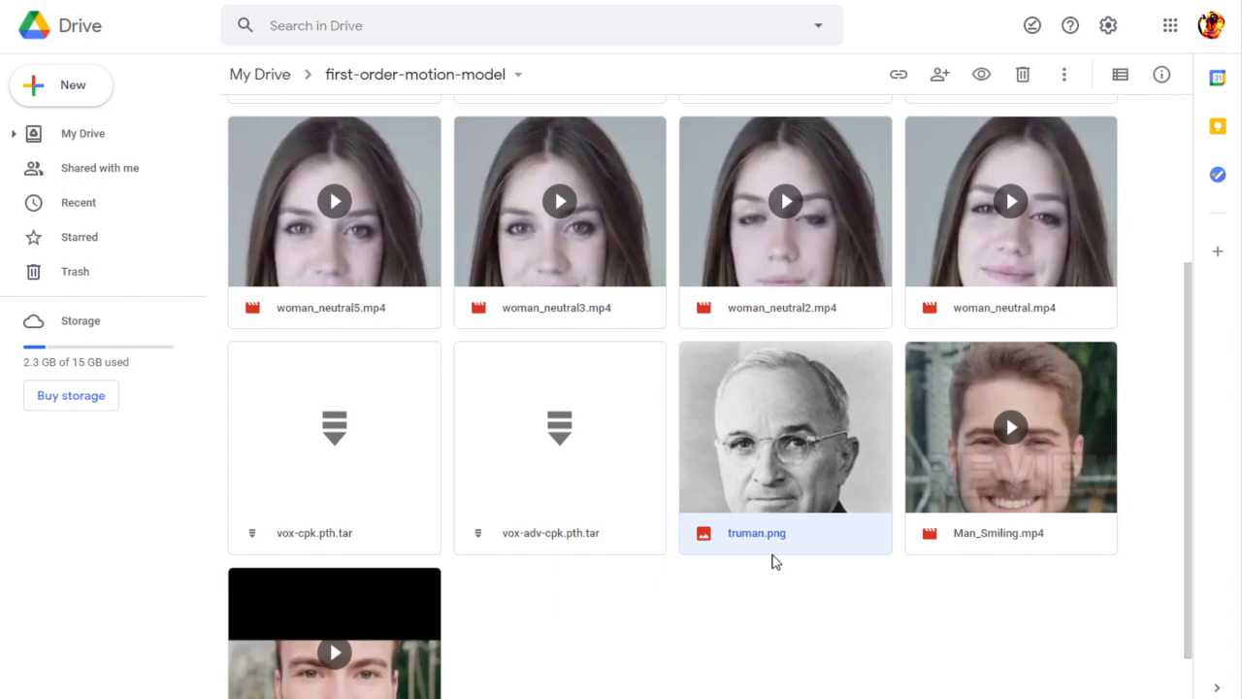
mouse_move(769, 548)
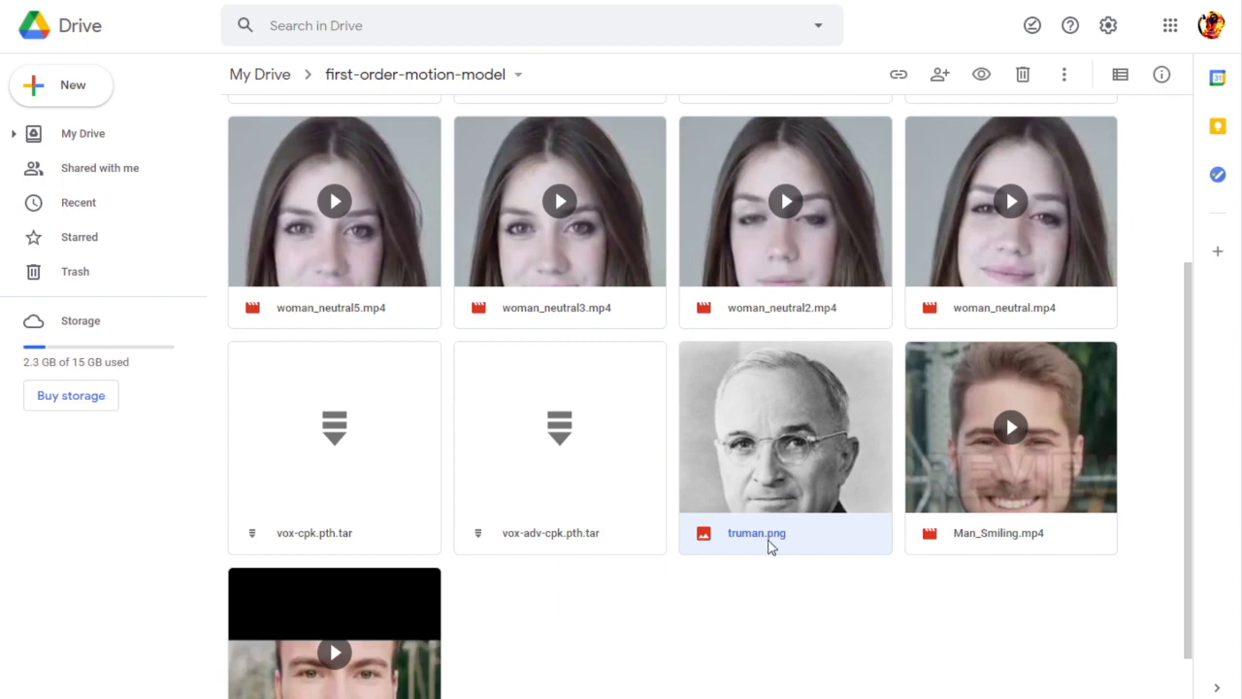
mouse_move(776, 552)
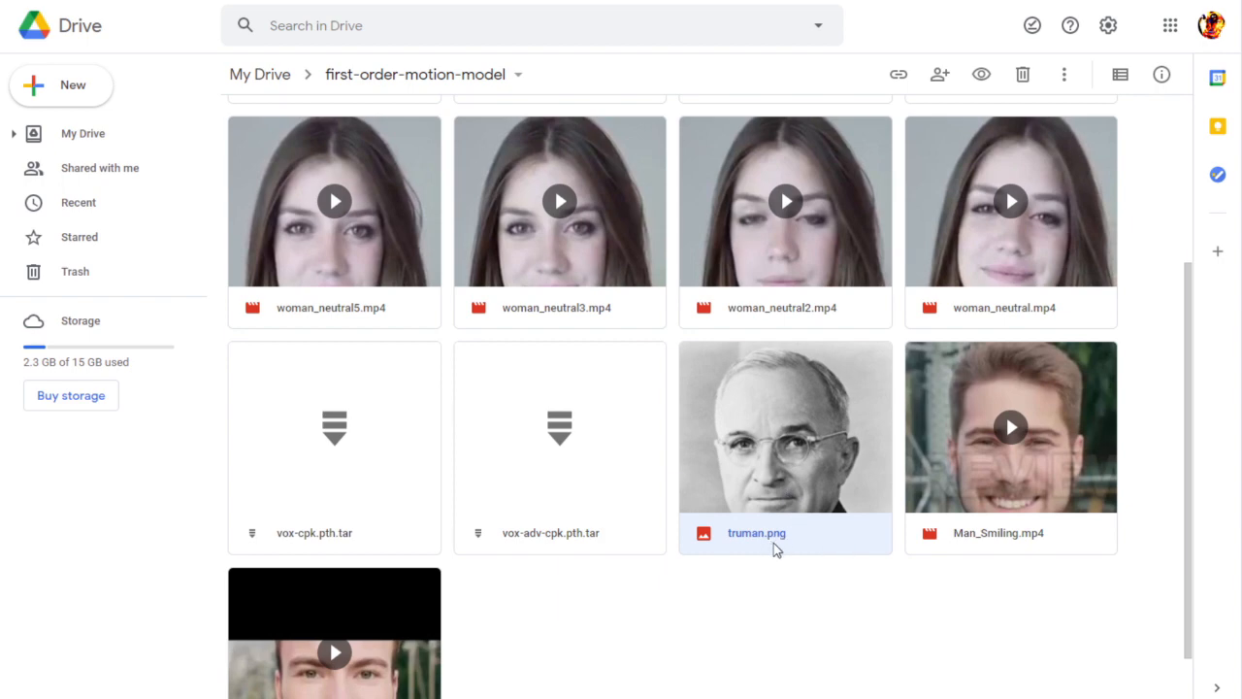
mouse_move(740, 565)
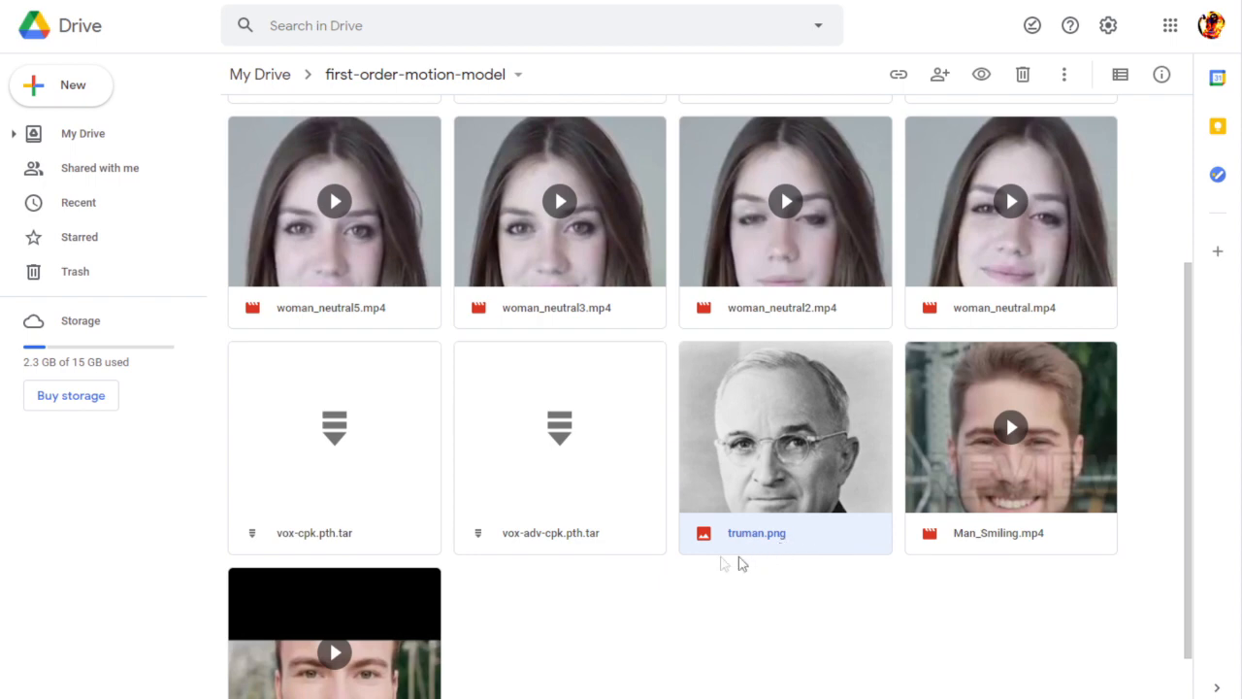
mouse_move(738, 578)
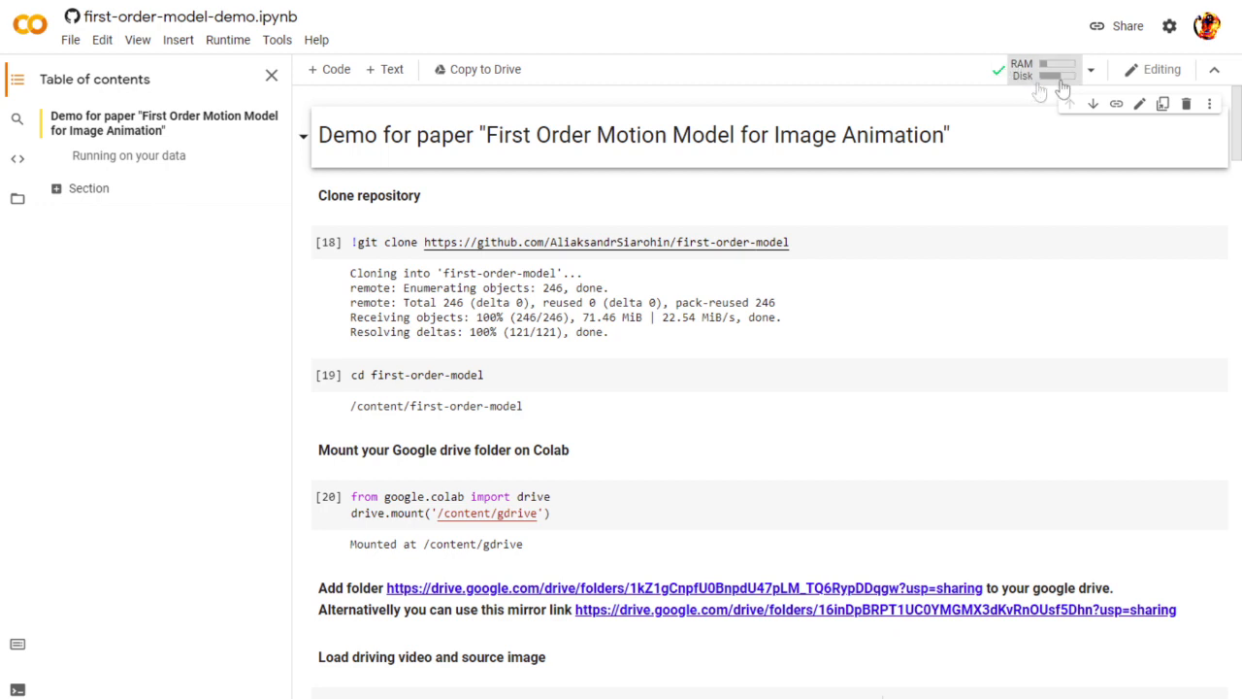
mouse_move(1017, 74)
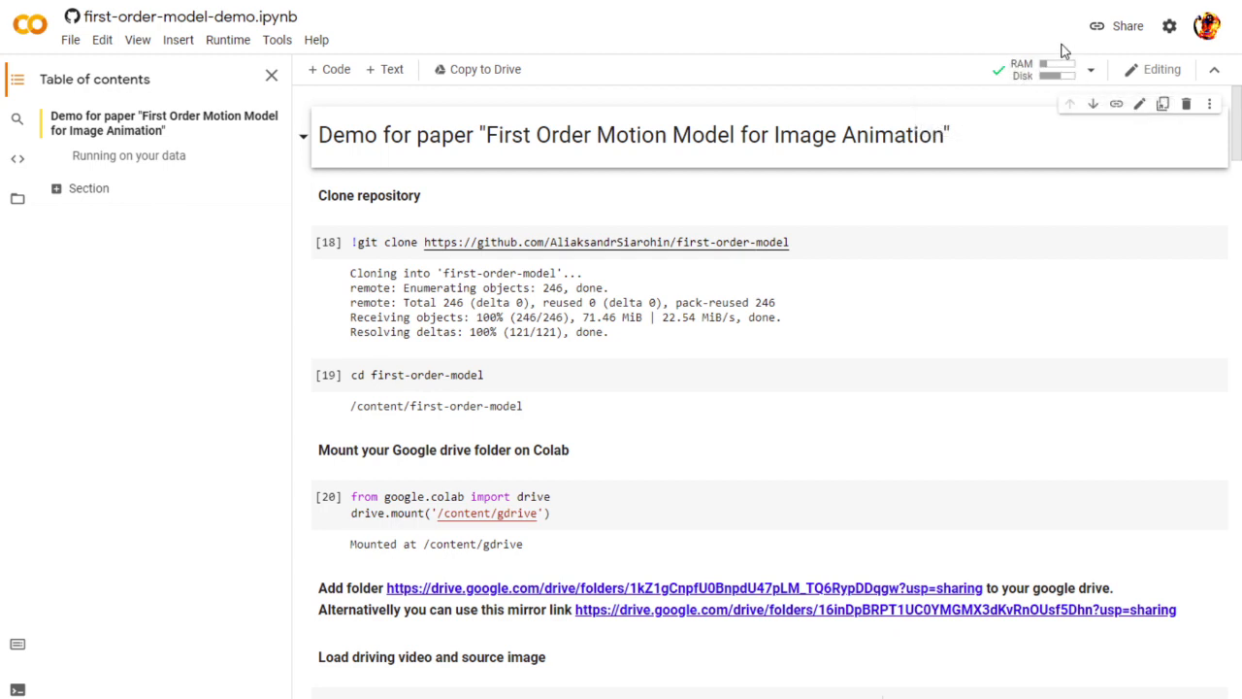
mouse_move(1015, 87)
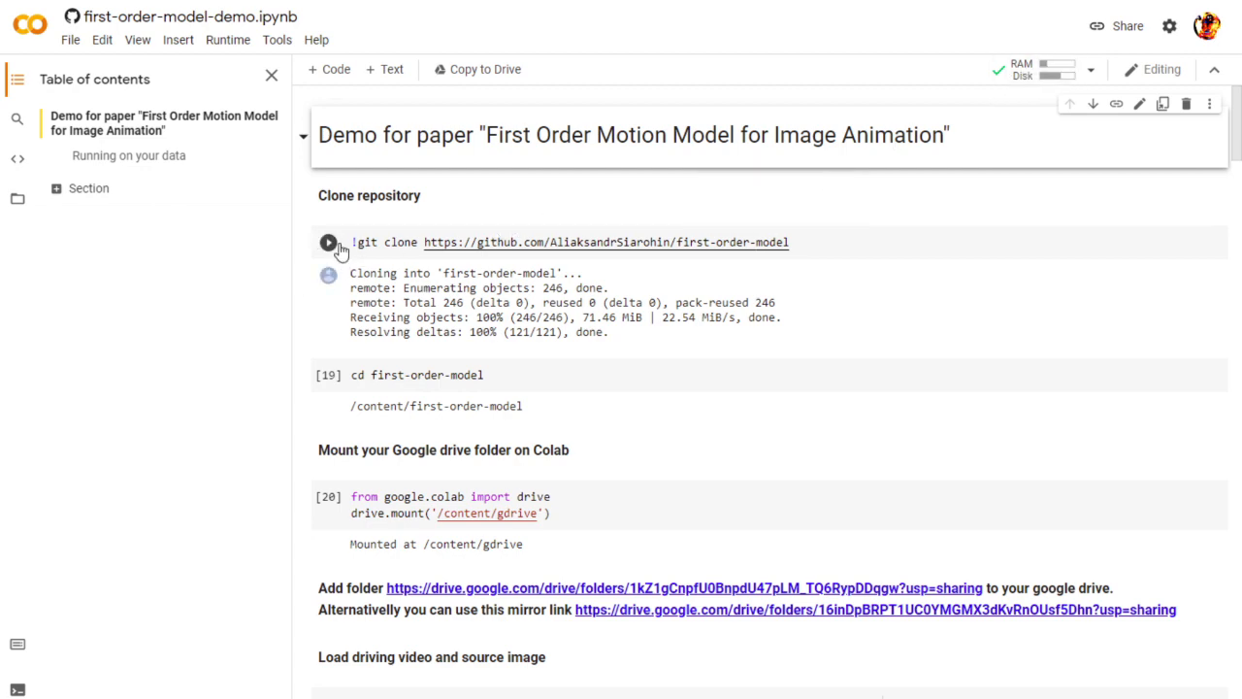
- Rerun the first-order-model clone cell despite the warning, then the cd first-order-model cell
click(328, 242)
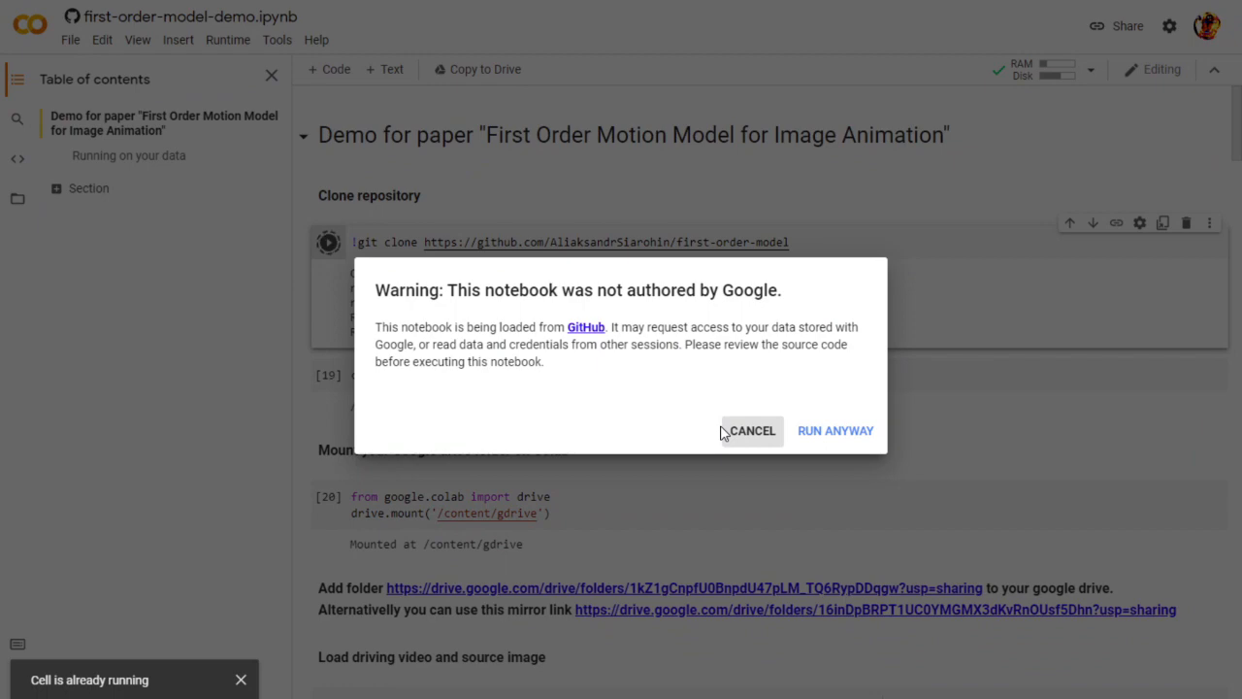
mouse_move(828, 439)
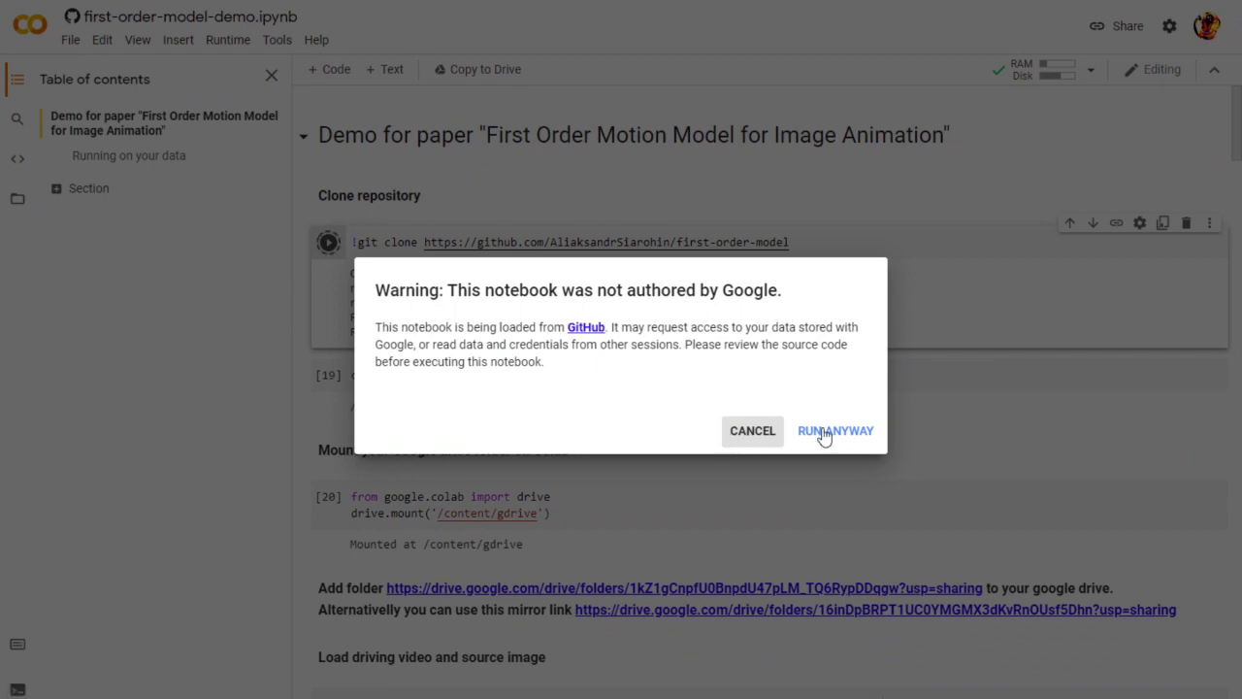
click(835, 431)
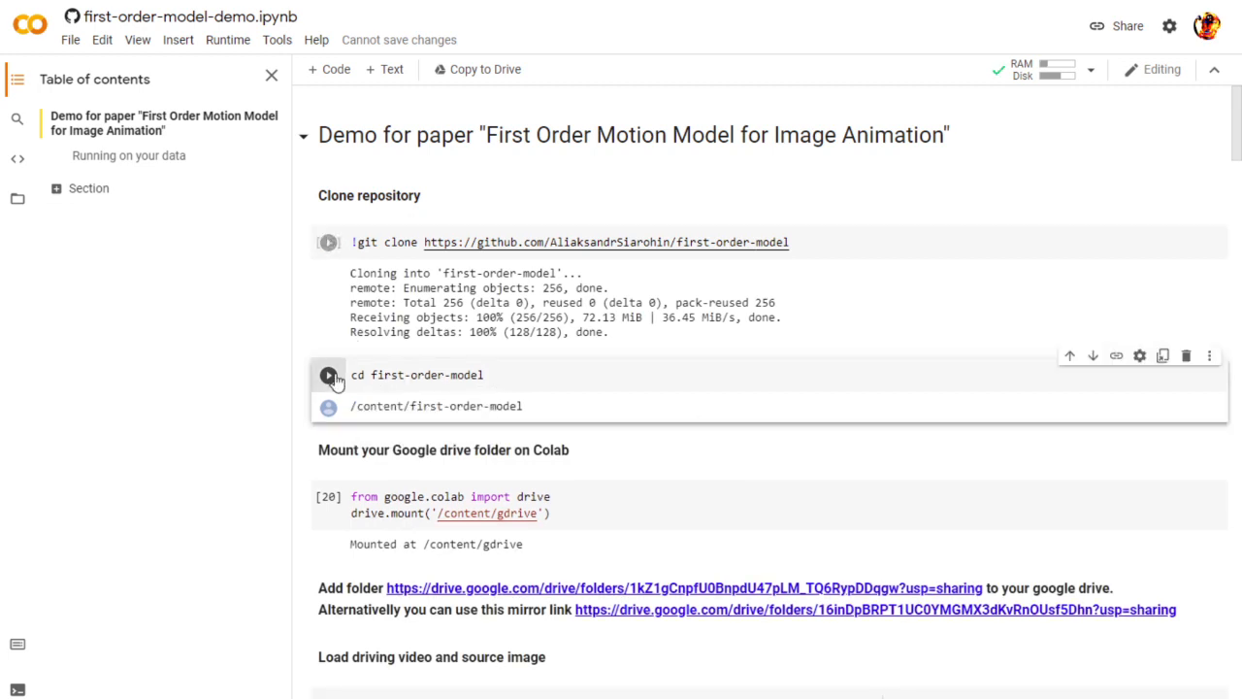
click(328, 375)
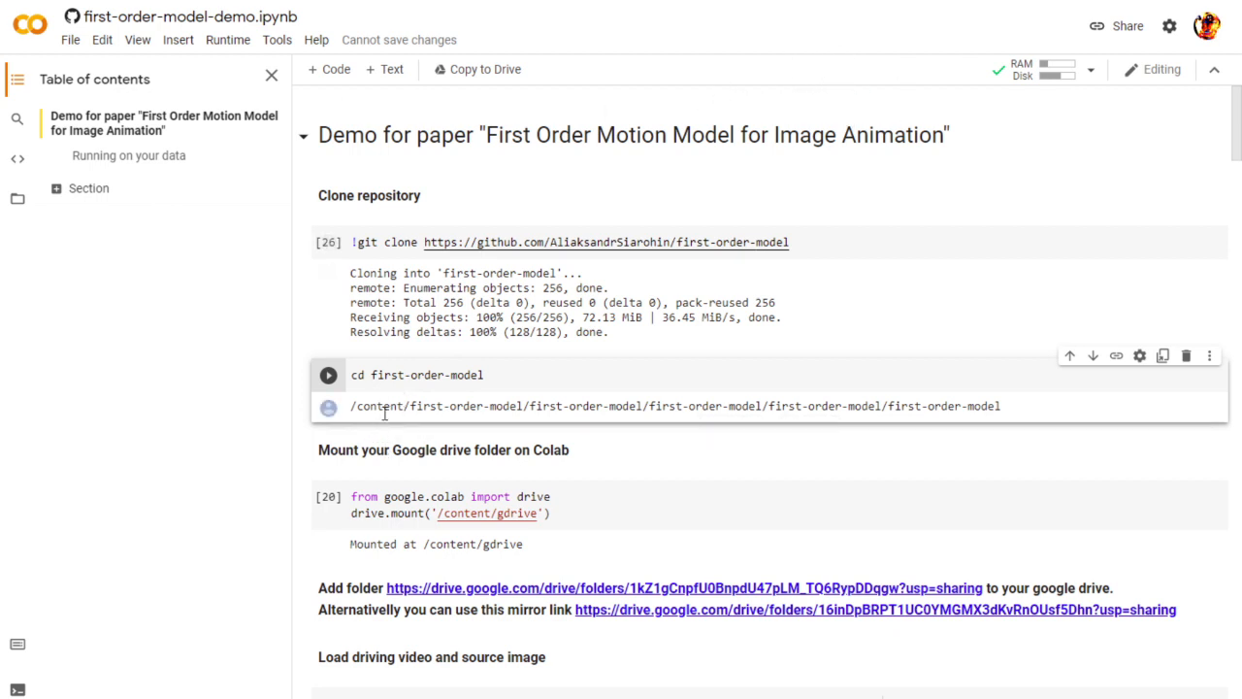
mouse_move(398, 422)
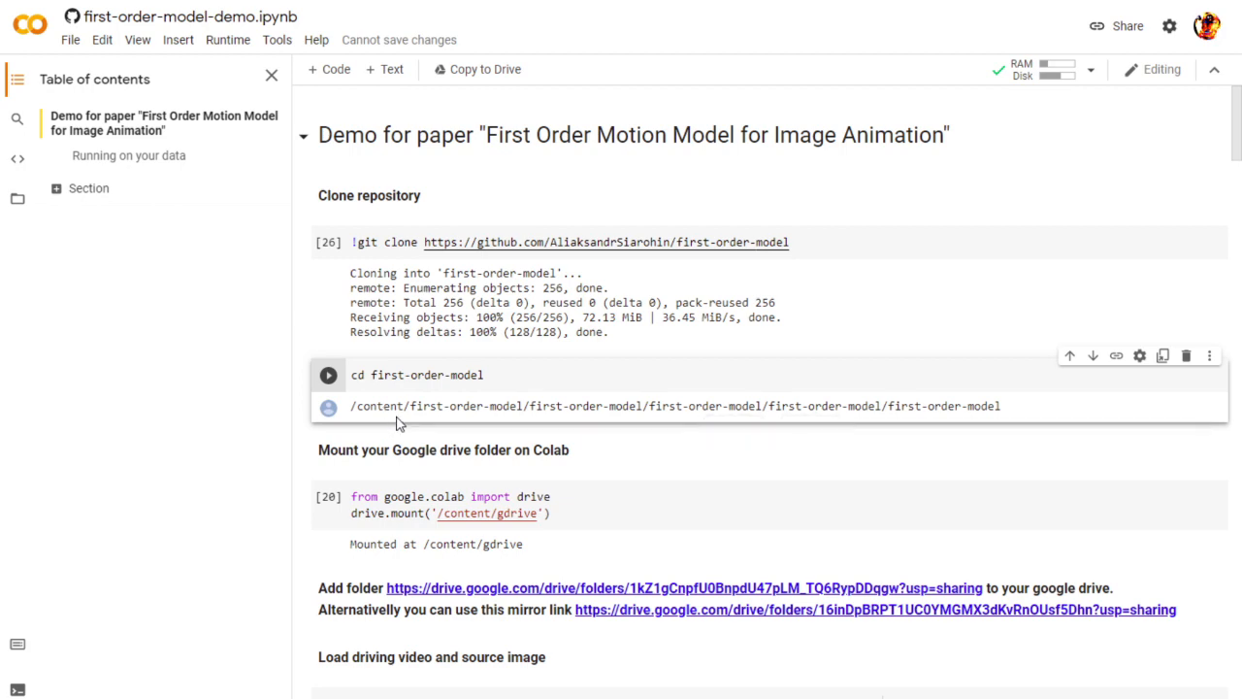
mouse_move(401, 411)
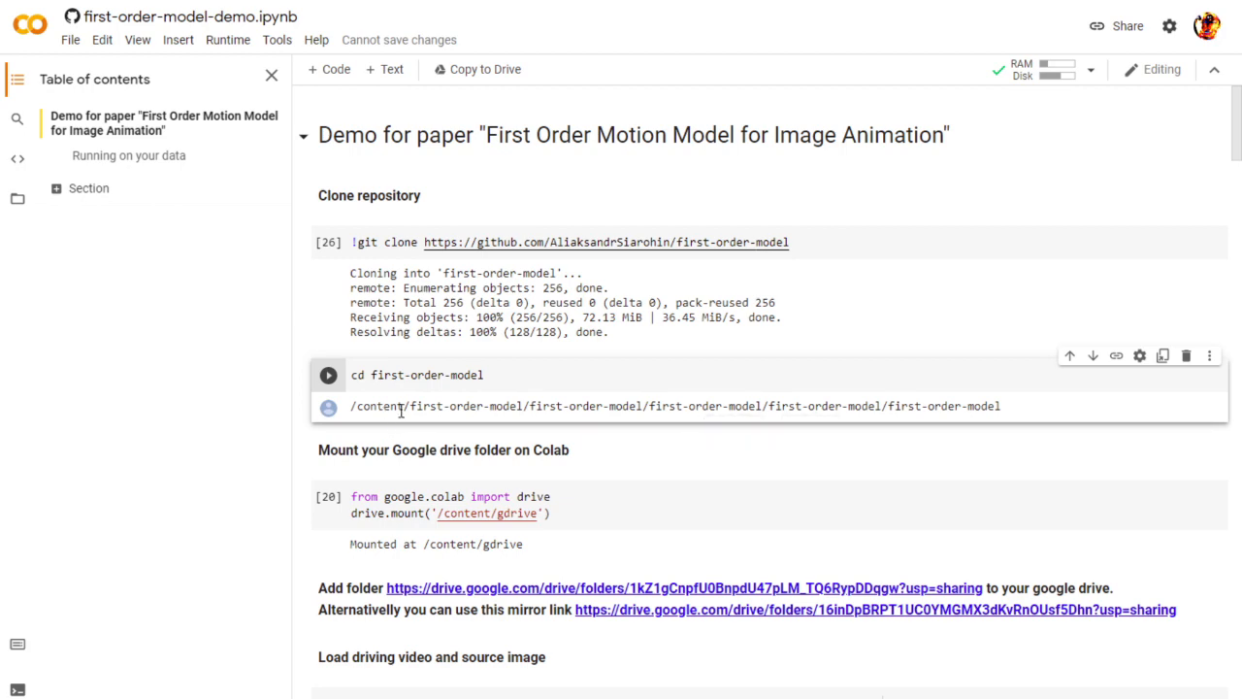
scroll(down, 3)
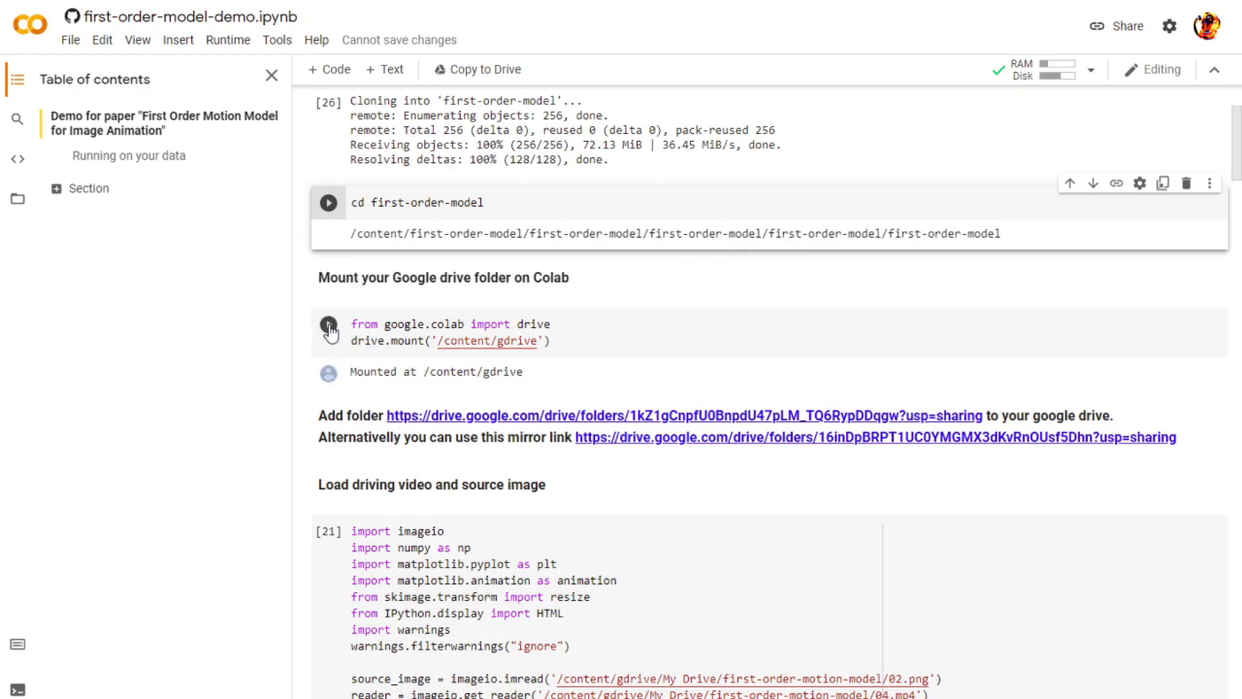
mouse_move(337, 338)
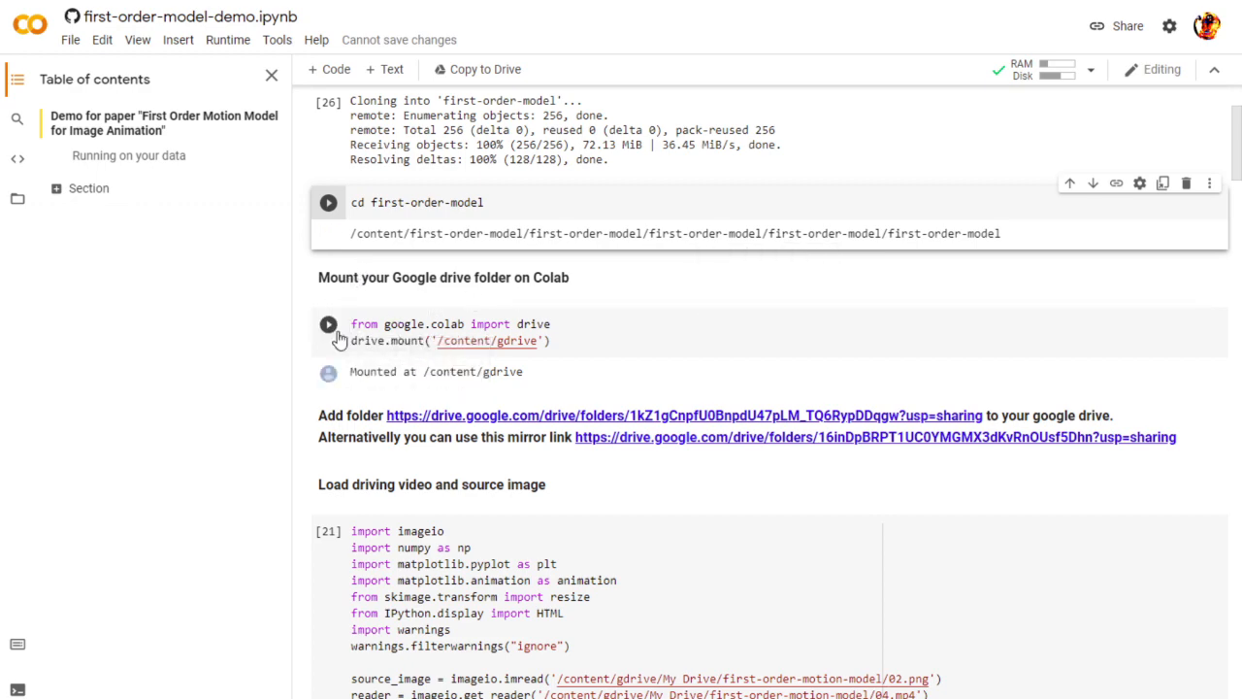
- Re-mount Google Drive and change the imageio.imread source image name to truman
click(328, 323)
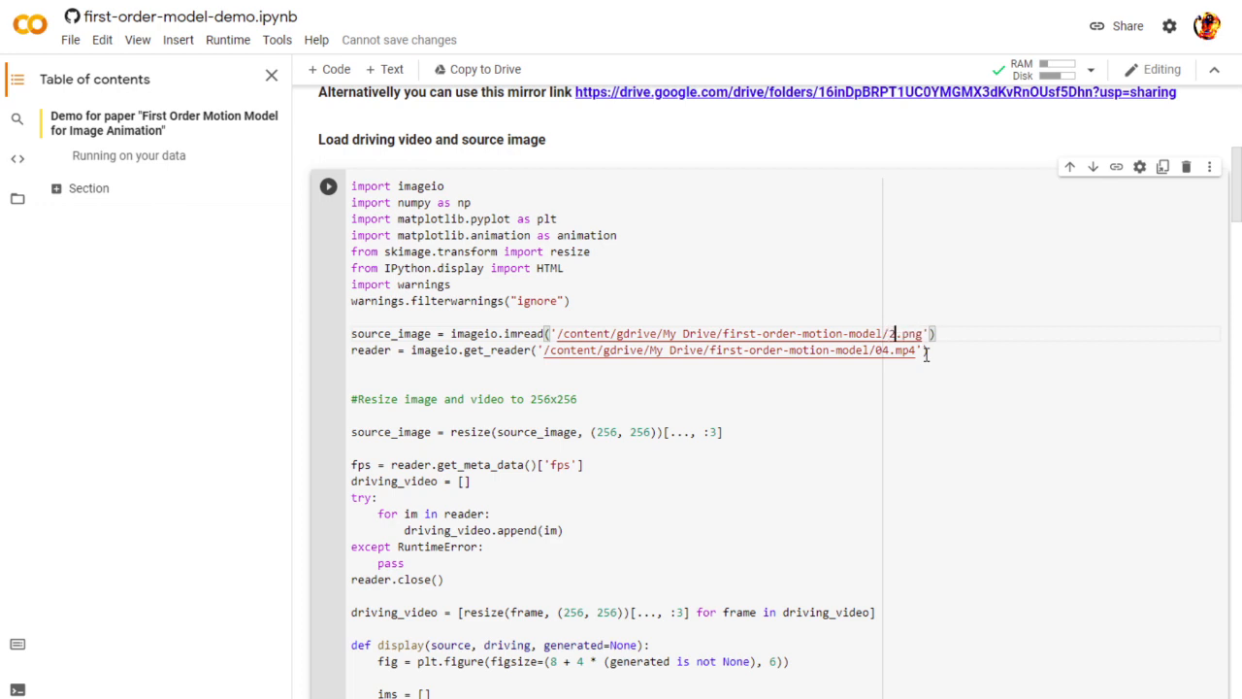
text(0)
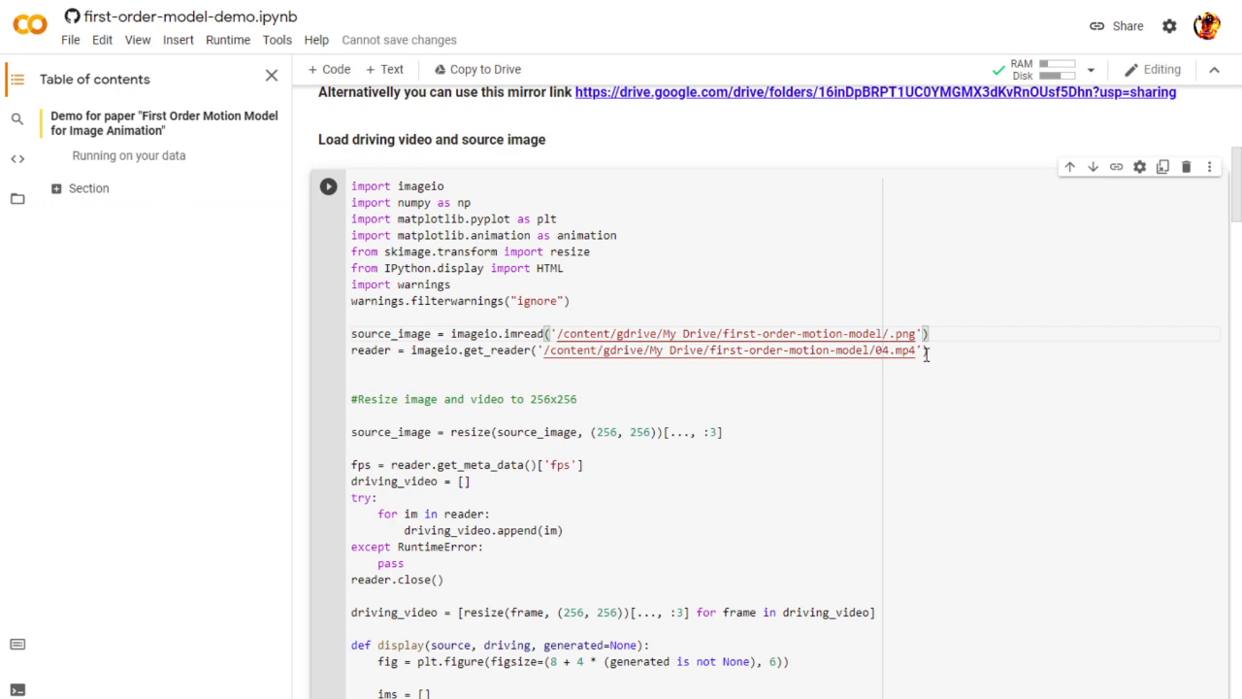
text(truman)
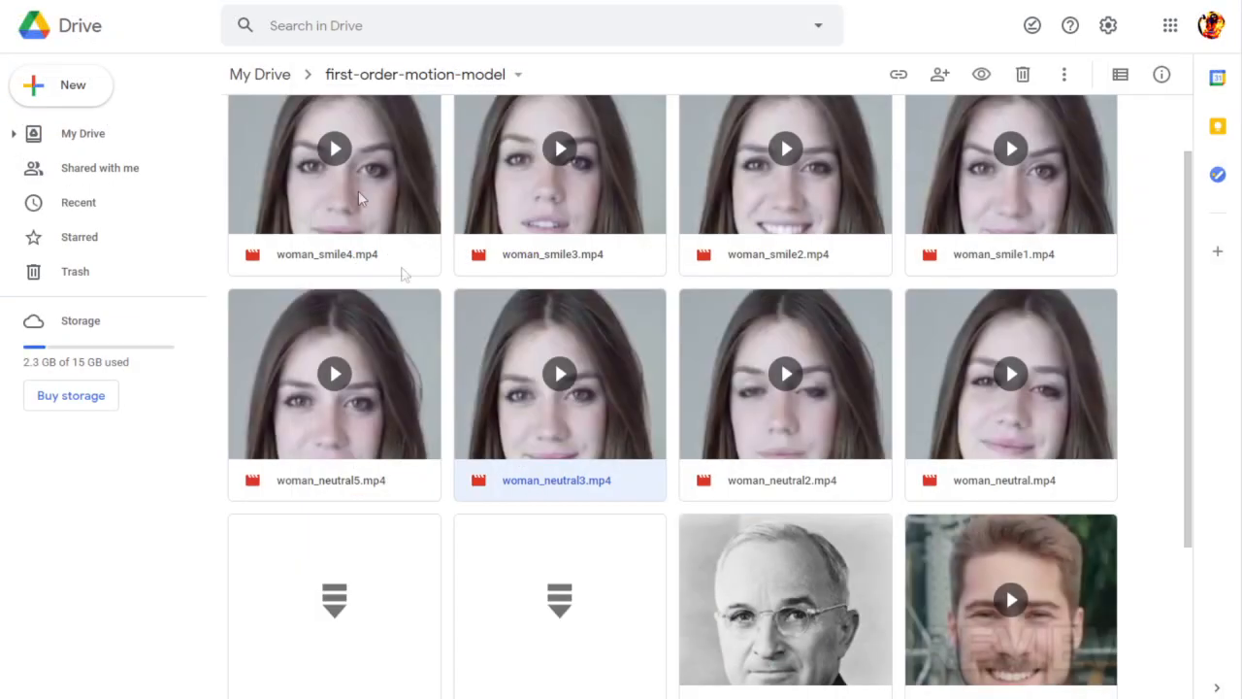
scroll(down, 3)
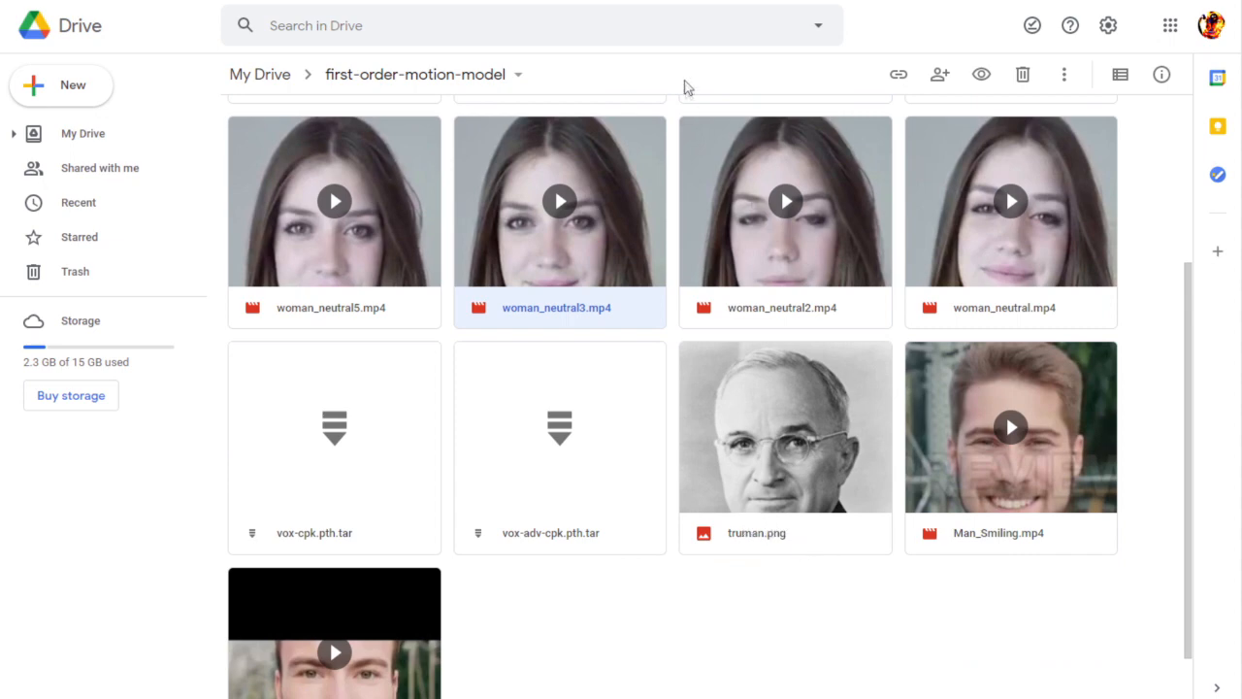
mouse_move(759, 544)
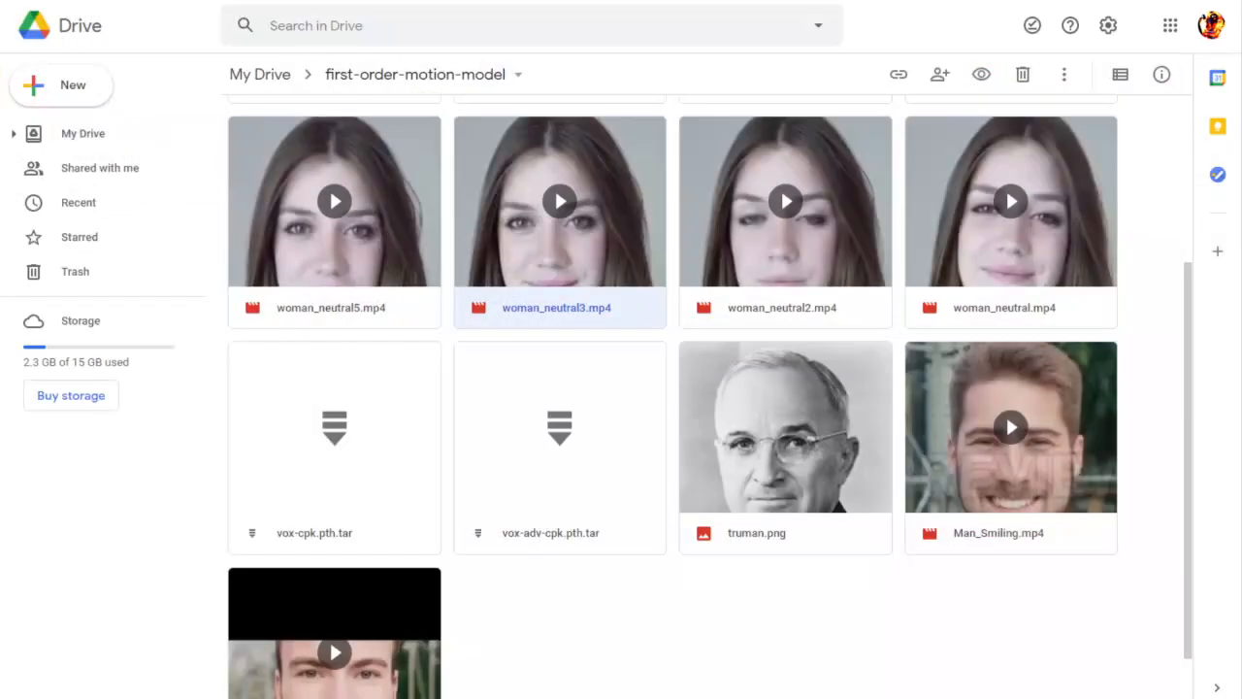
mouse_move(827, 270)
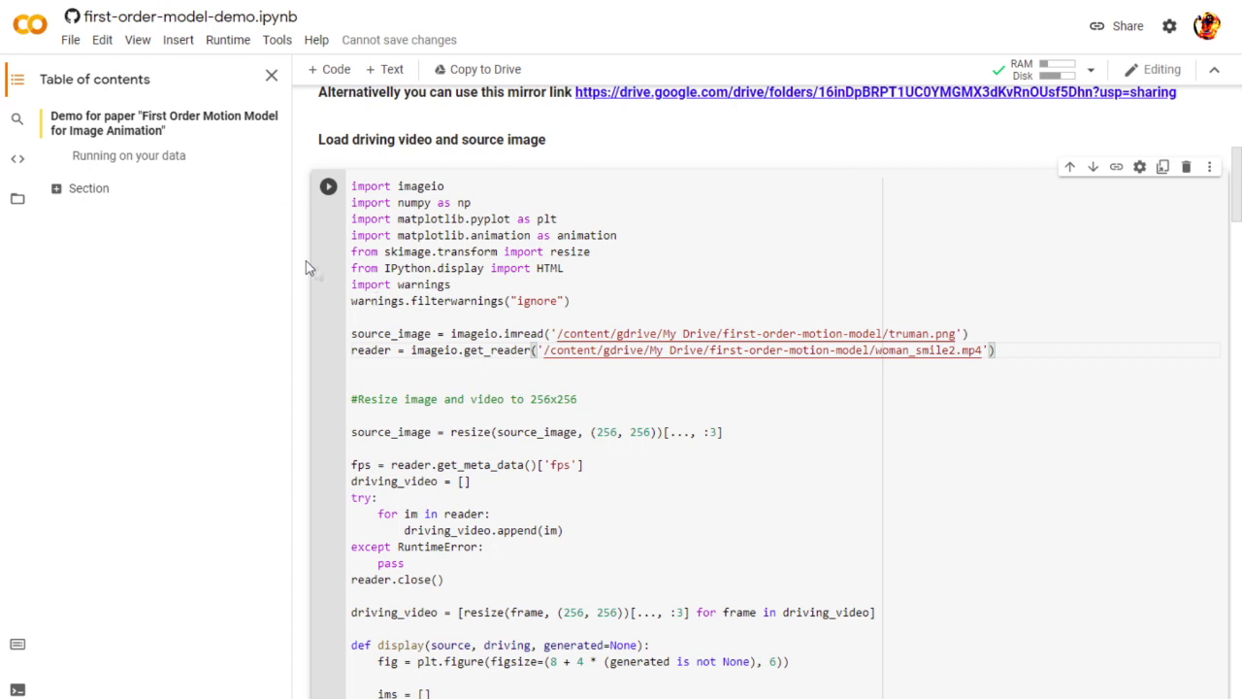
- Run the cell loading truman.png and woman_smile2.mp4, then scroll to the preview
click(328, 185)
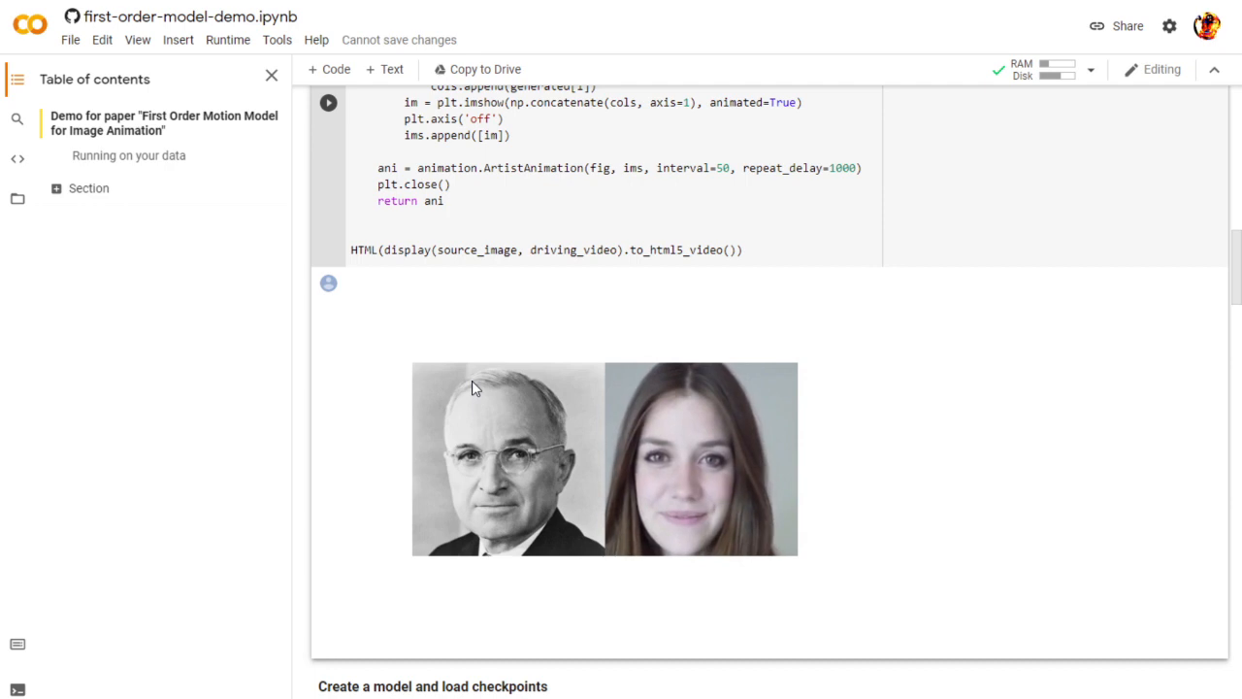
scroll(down, 3)
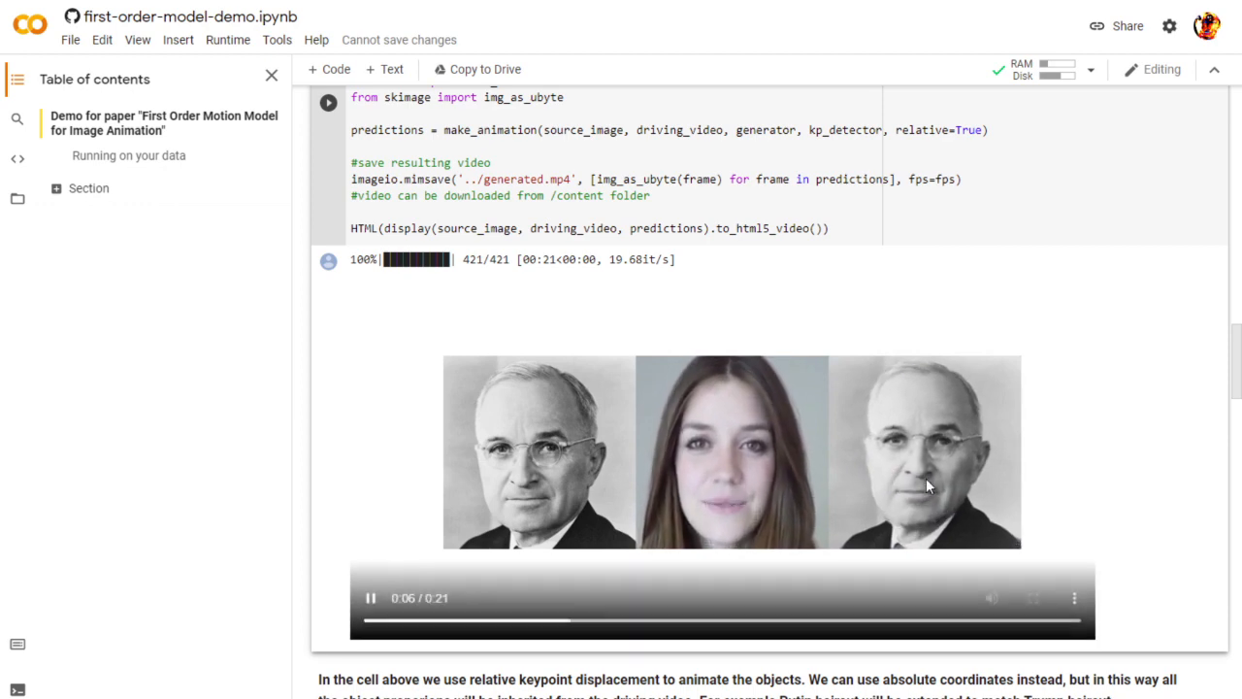
- Scroll down to the finished Truman animation saved as generated.mp4
scroll(down, 3)
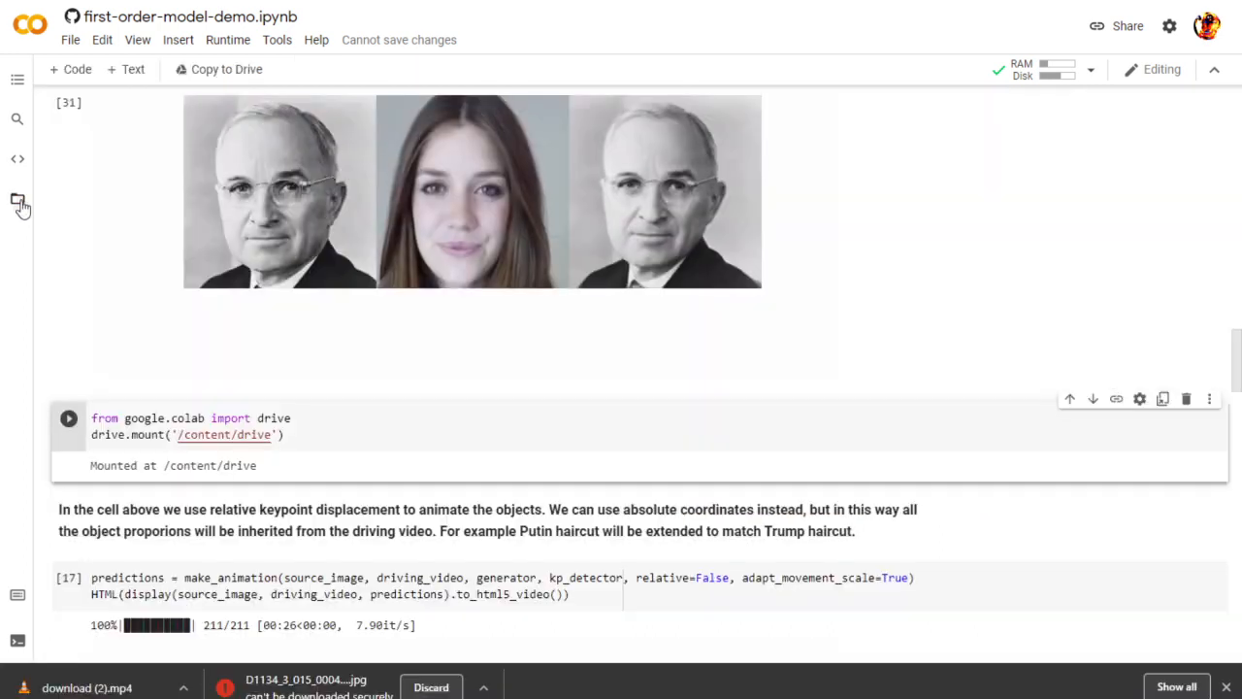
mouse_move(18, 200)
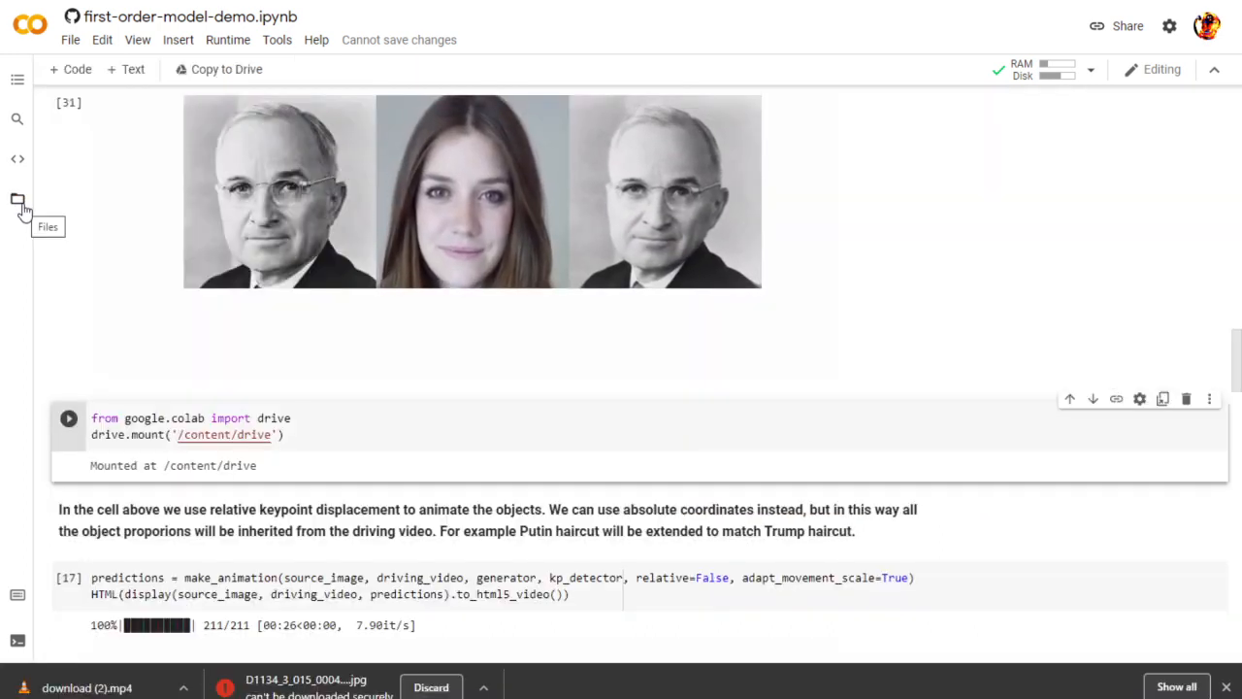